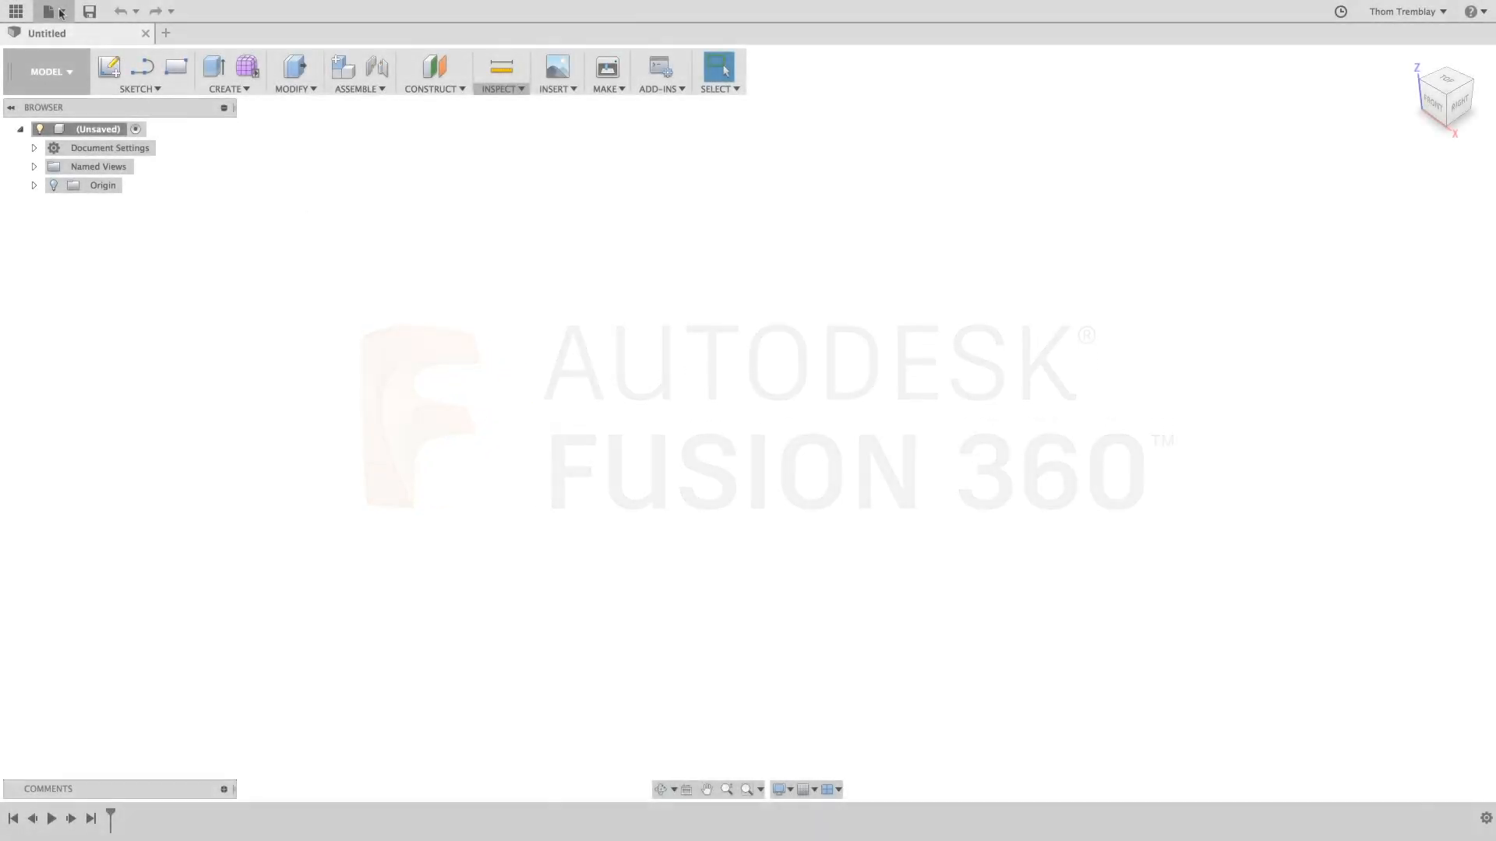
Open LED Bulb.f3d and save it as 'LED Bulb' in the Simulation project.
click(46, 10)
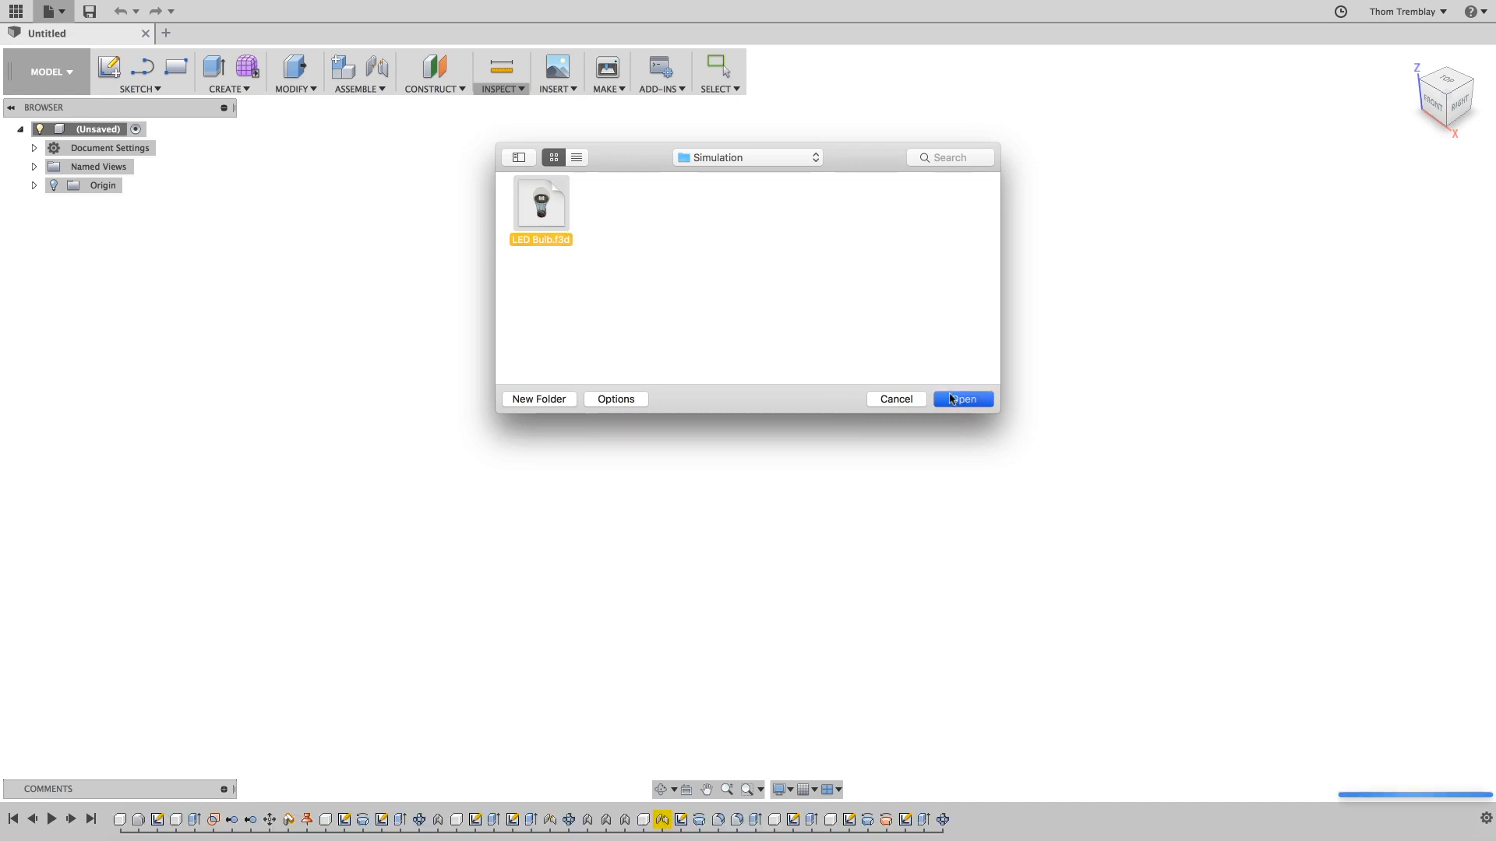
click(961, 399)
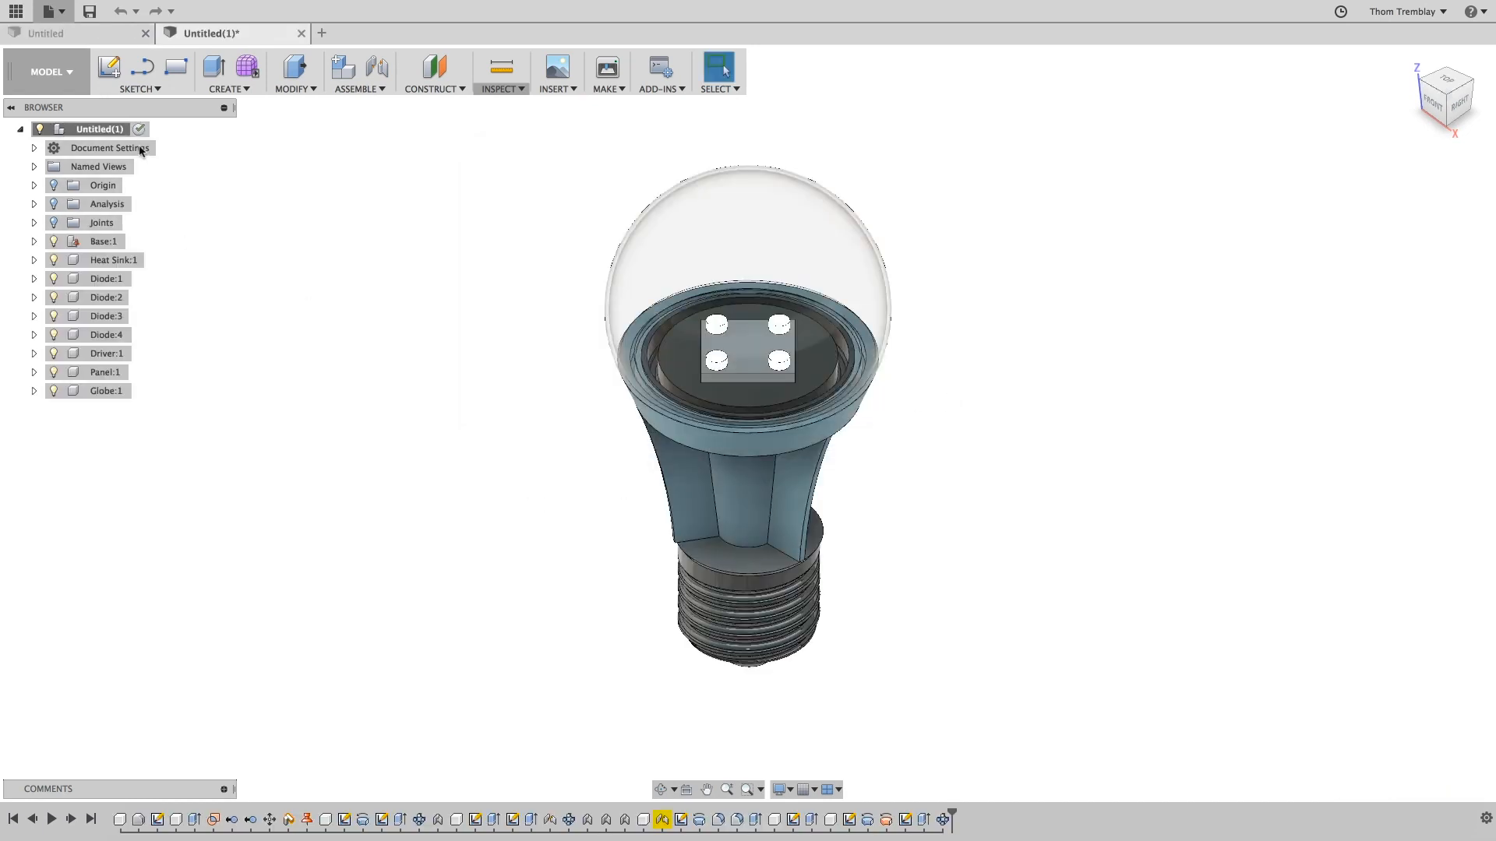
click(89, 12)
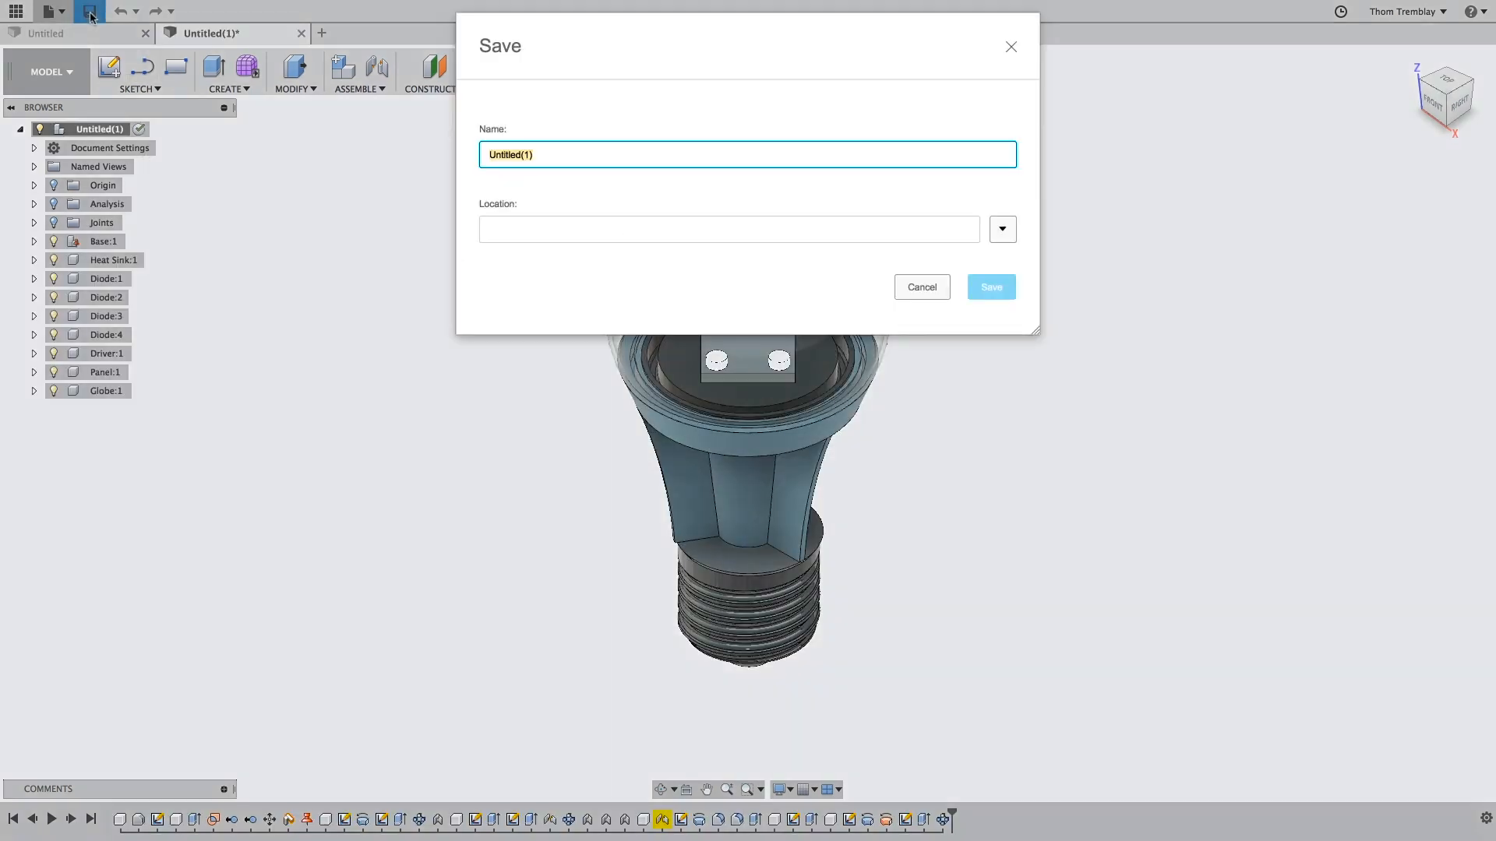
text(LED Bu)
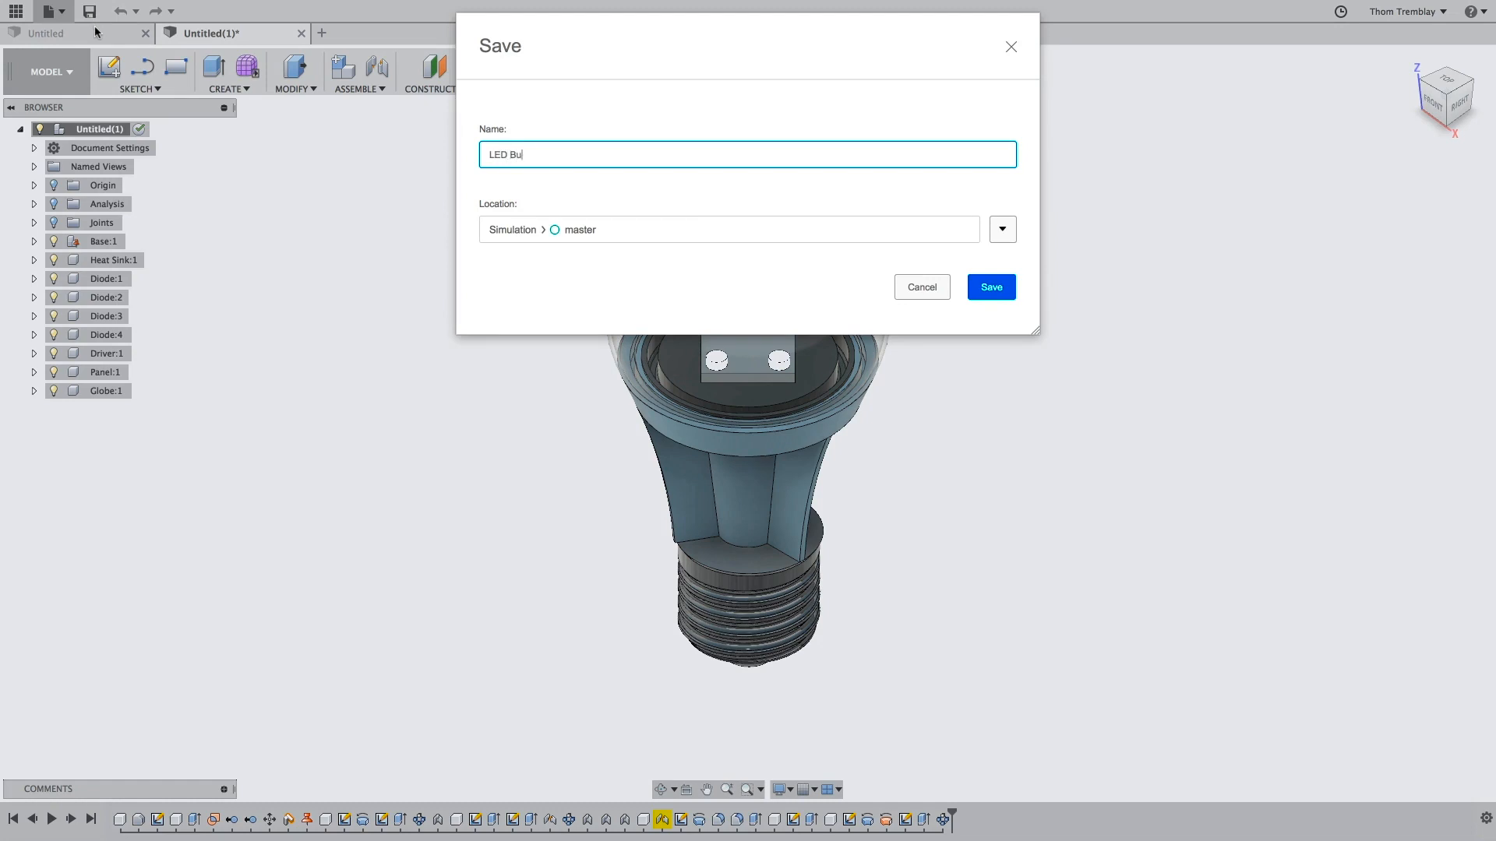
click(990, 288)
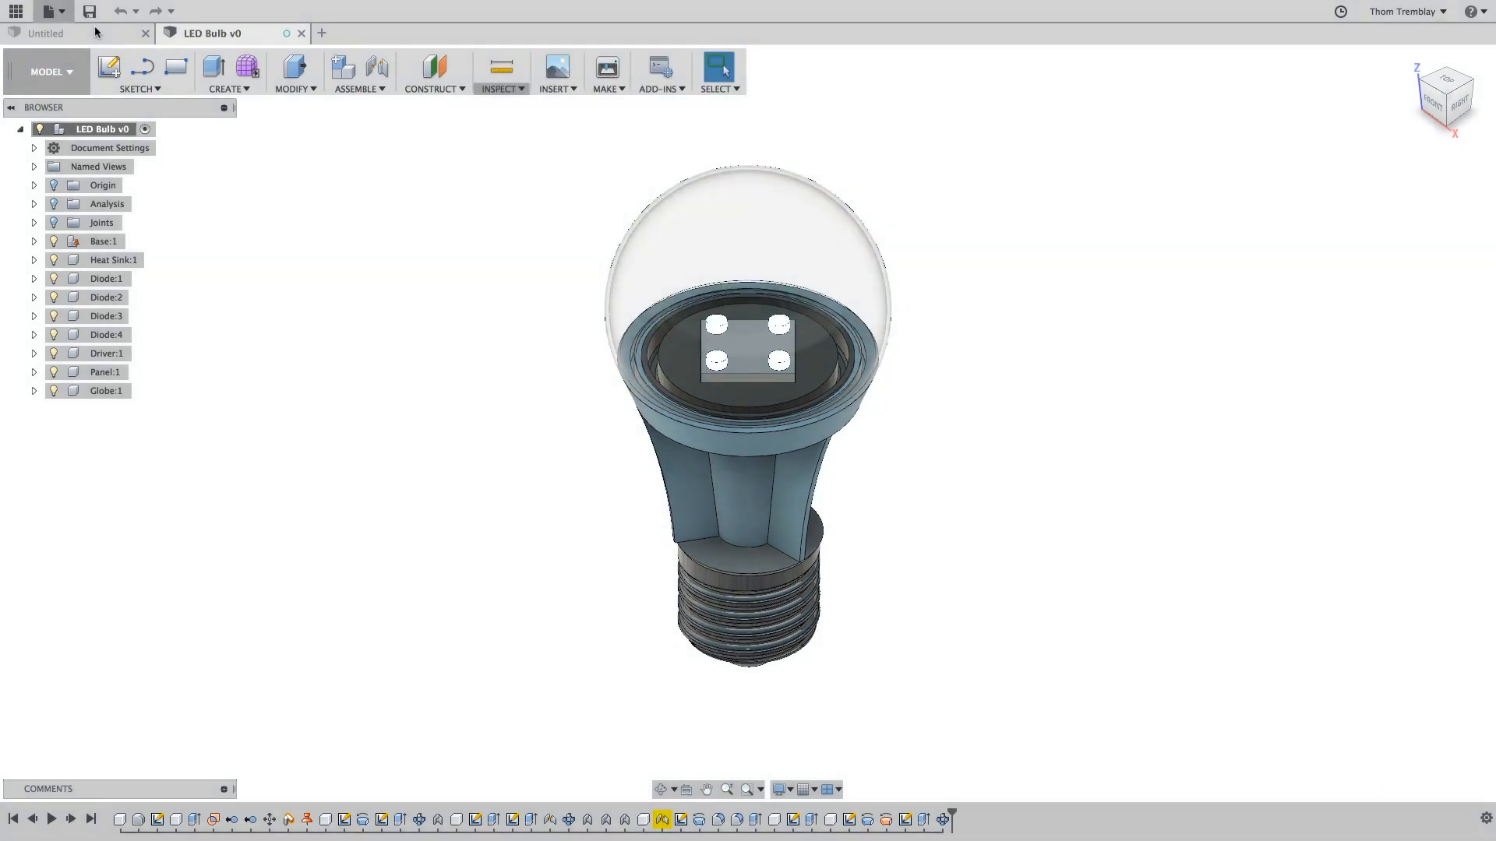
Create a new Thermal study, Study 1 – Thermal, in the Simulation workspace.
click(88, 11)
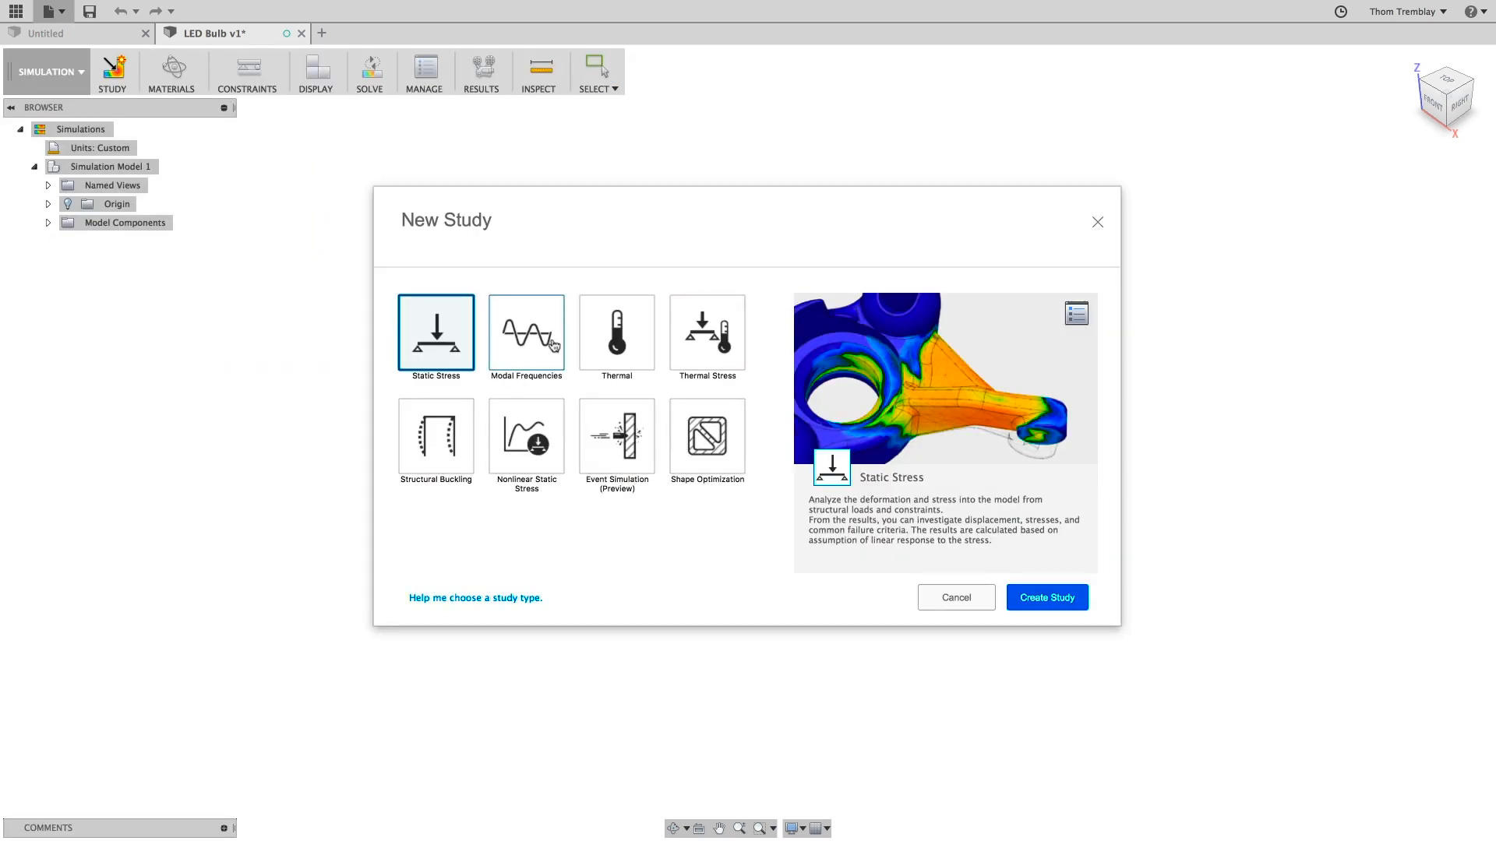
click(616, 335)
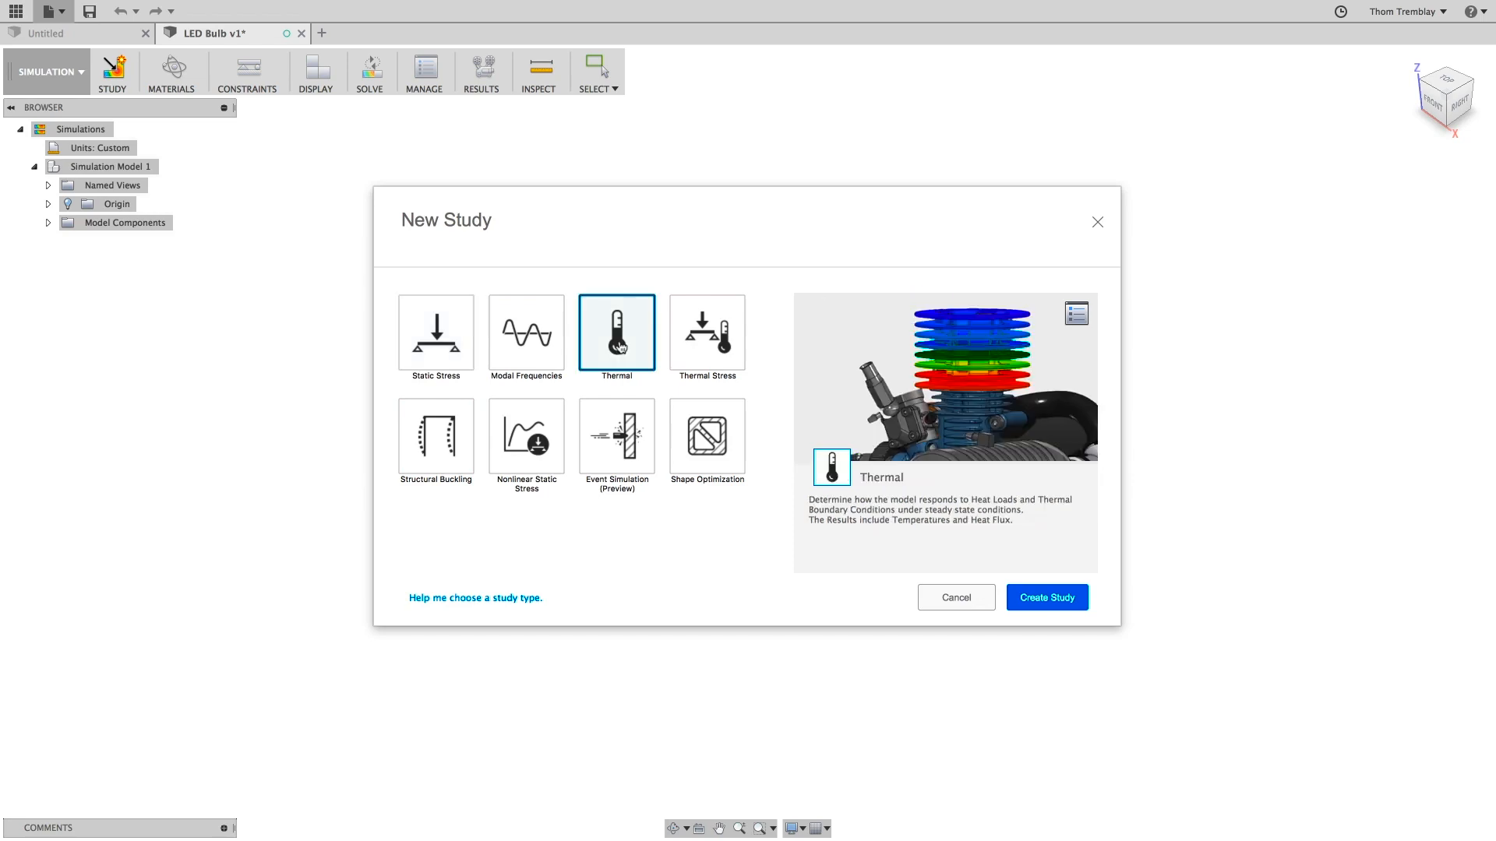
click(1045, 597)
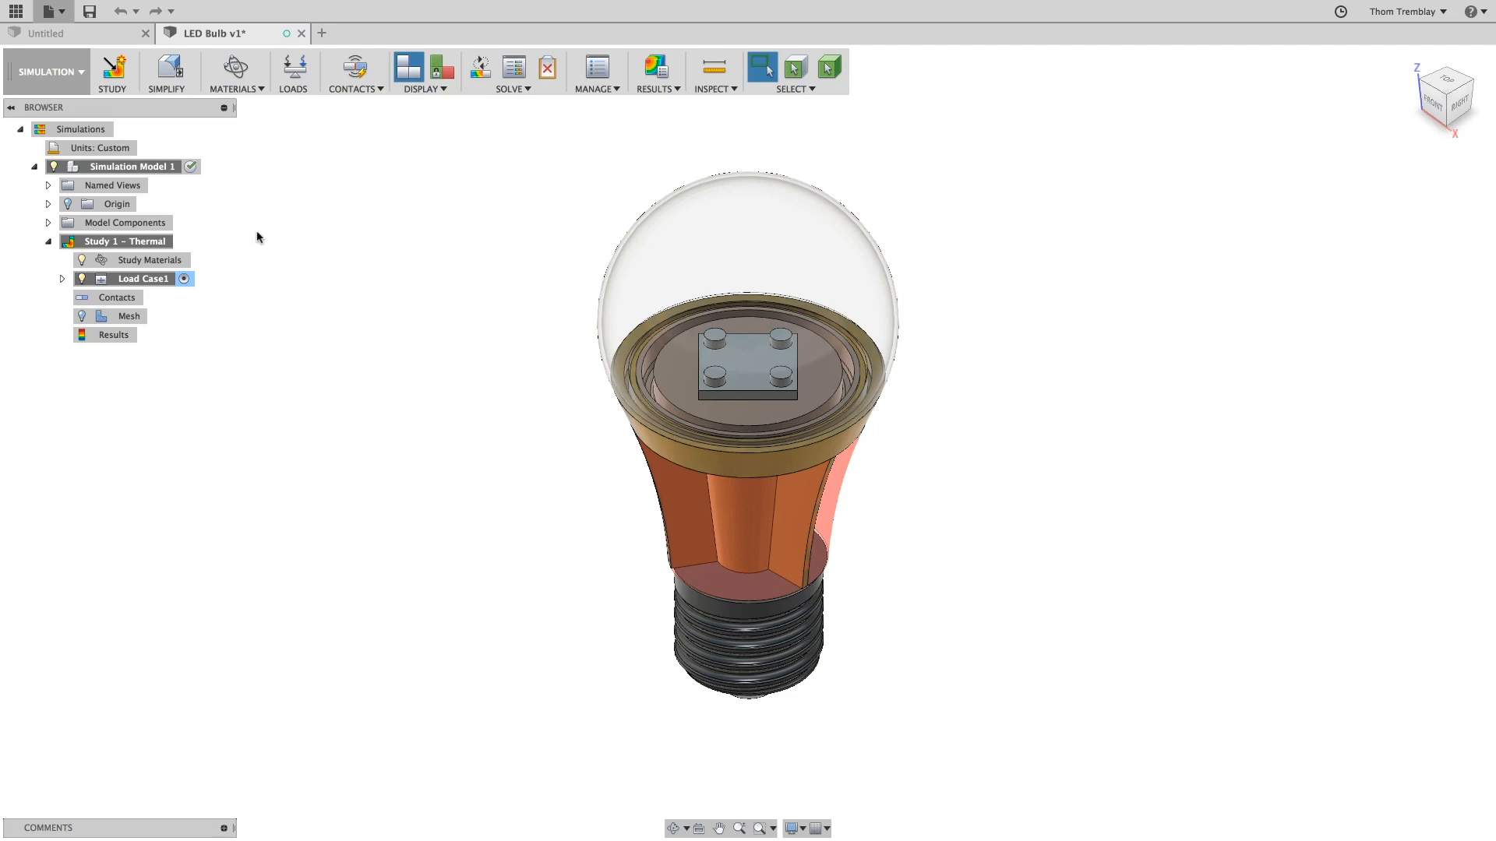
mouse_move(112, 71)
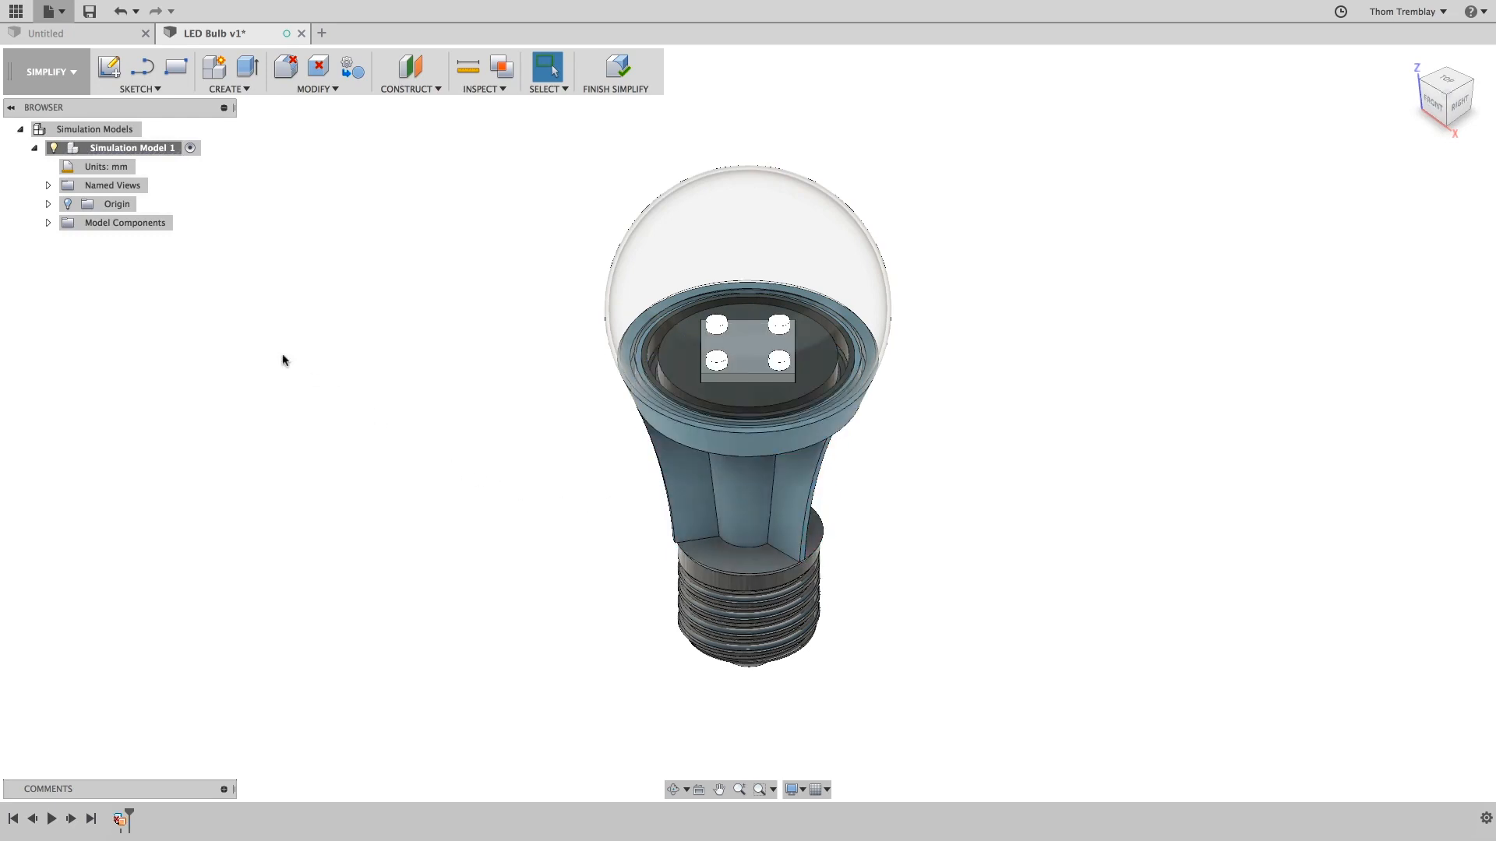
Remove Globe:1 from the model components in Simplify and finish simplifying.
click(47, 222)
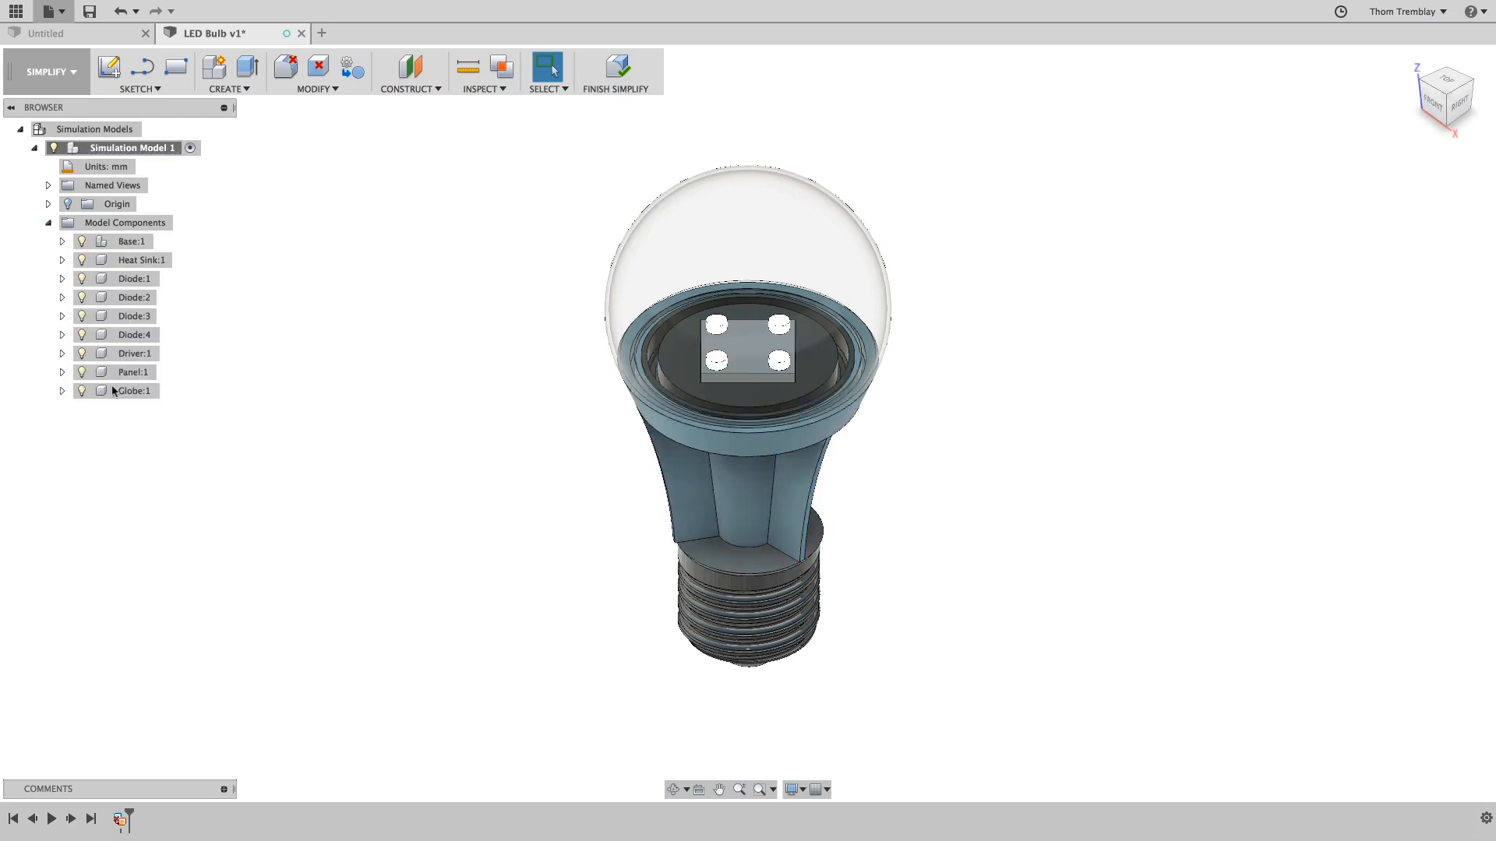
right_click(133, 390)
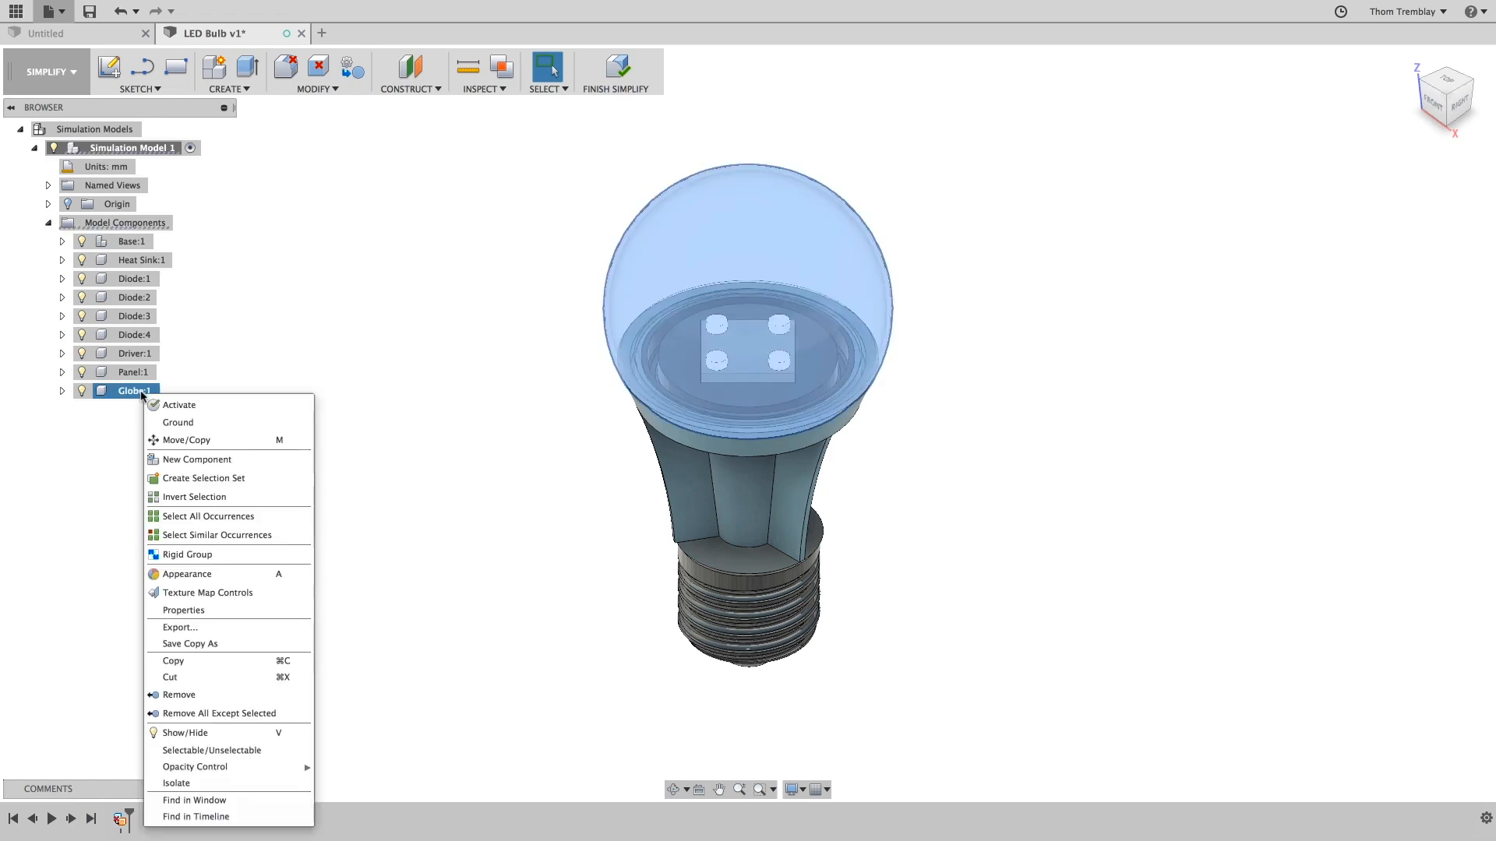
mouse_move(200, 677)
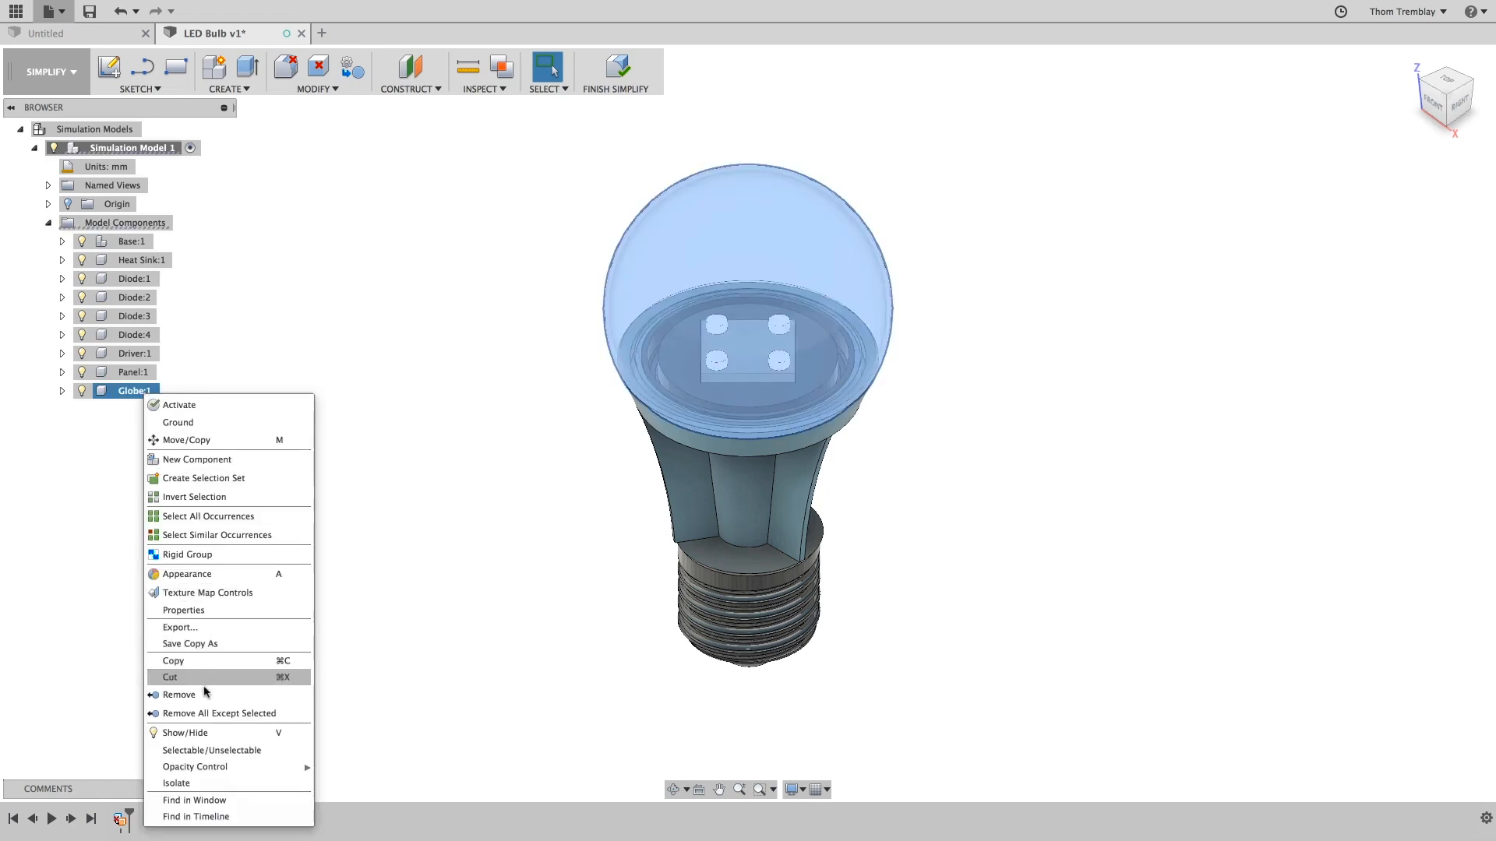
click(178, 695)
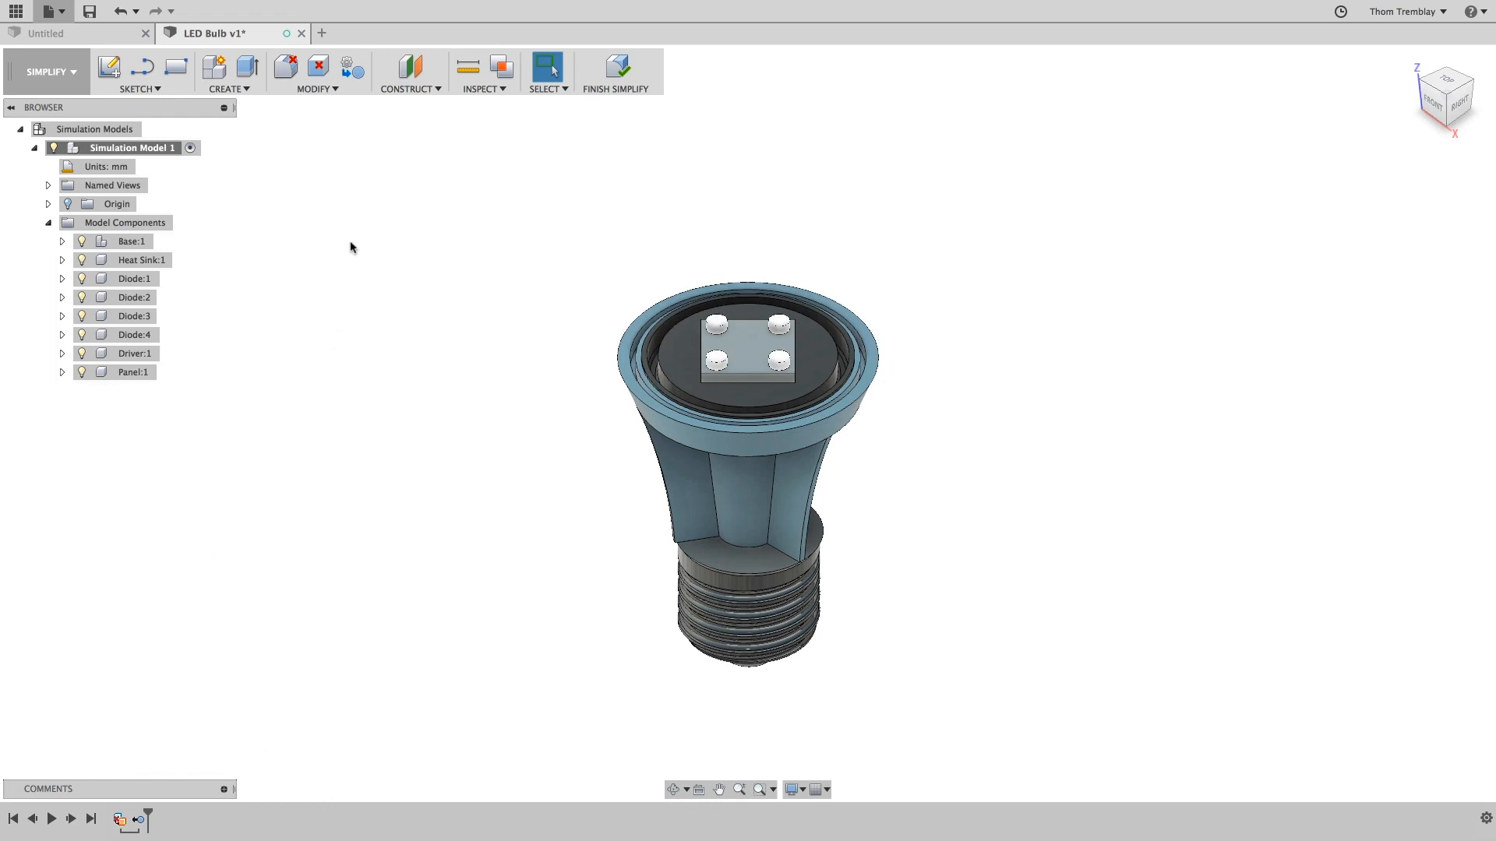
mouse_move(617, 72)
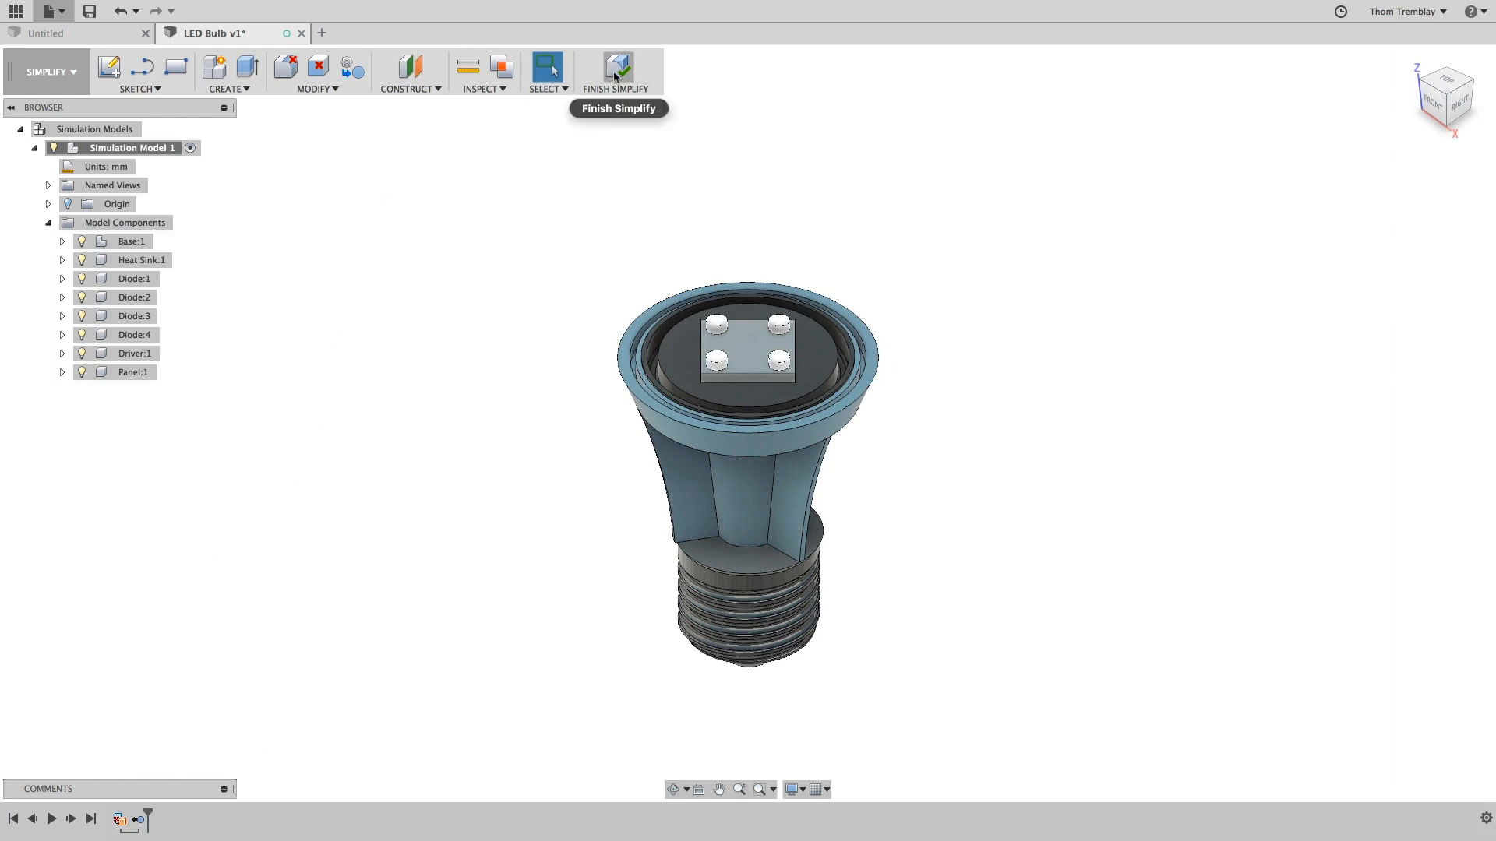
click(617, 68)
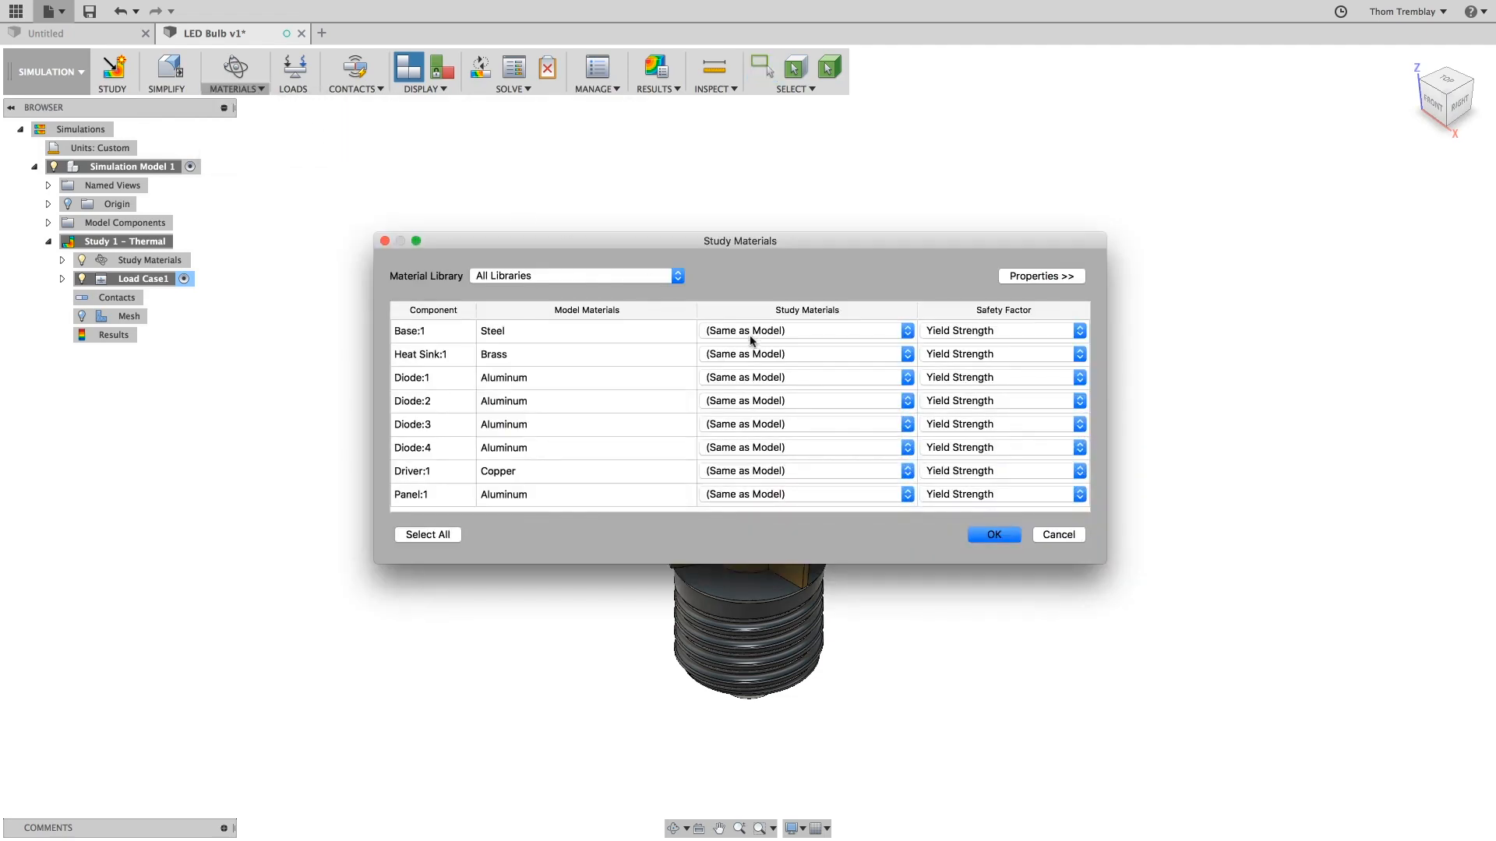
mouse_move(745, 483)
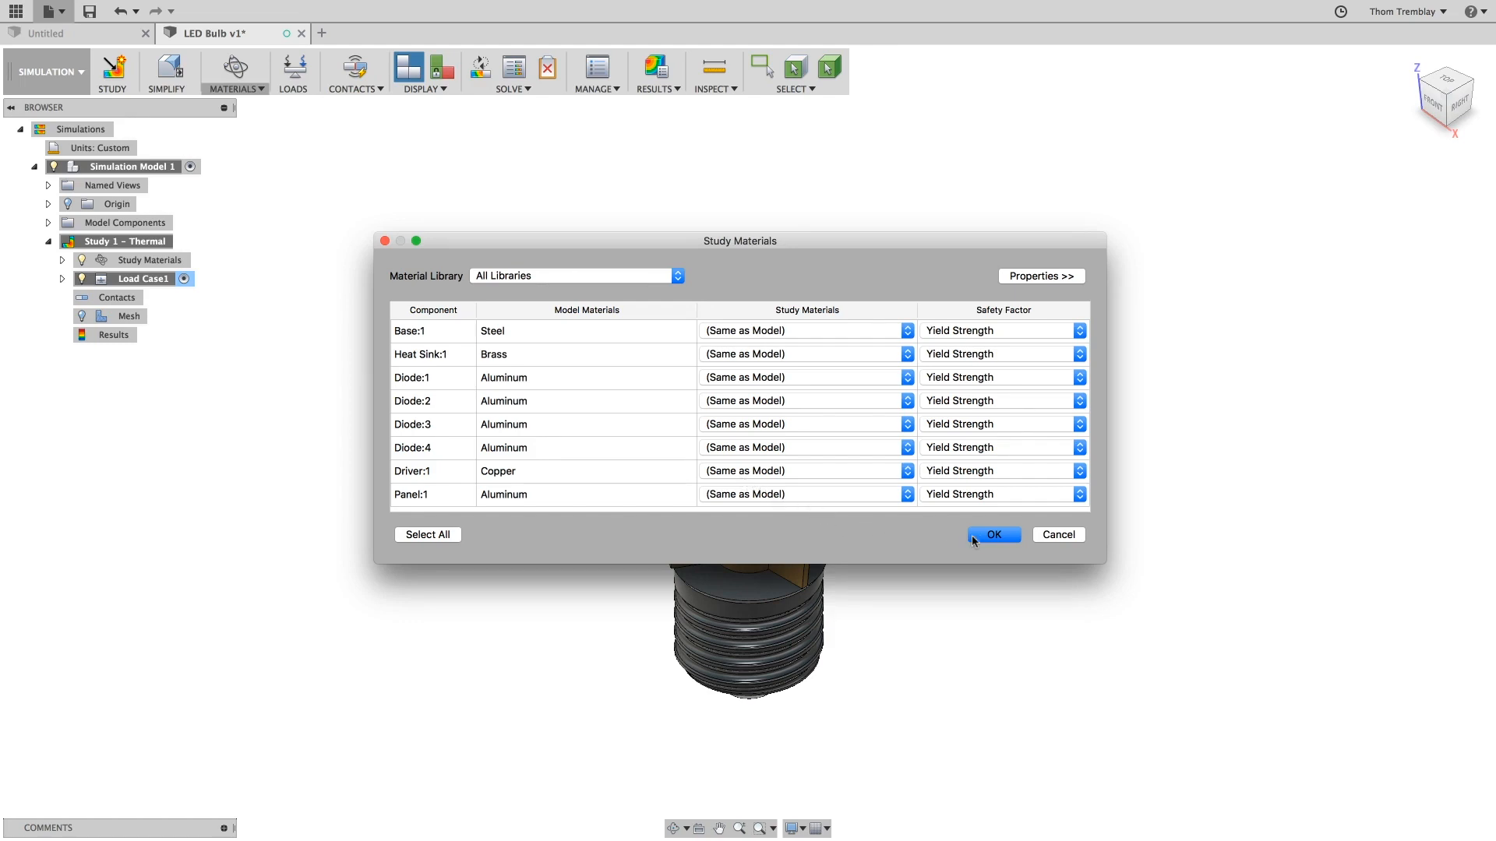
click(993, 535)
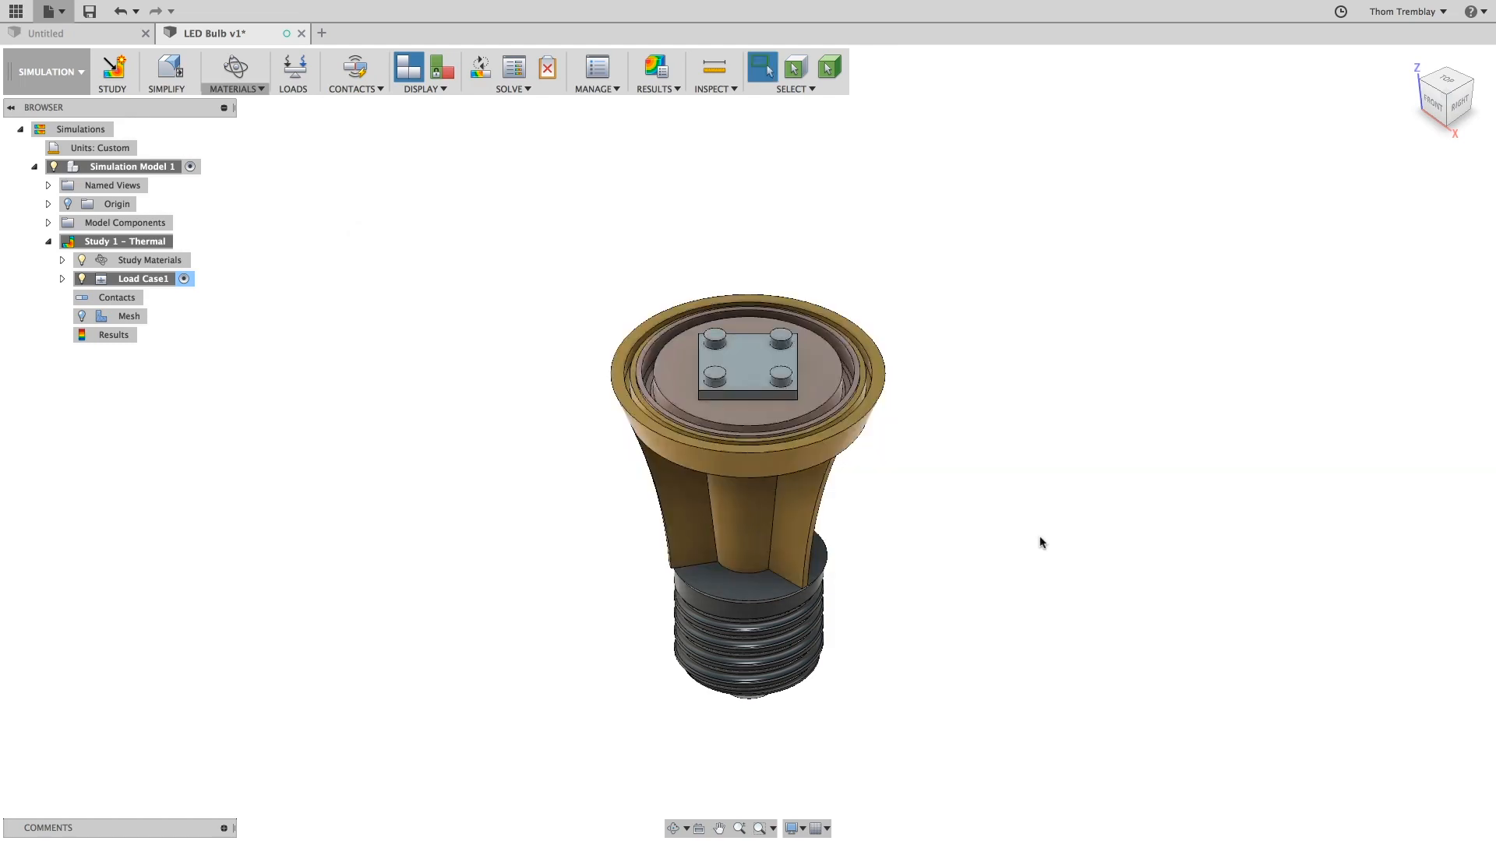
mouse_move(293, 68)
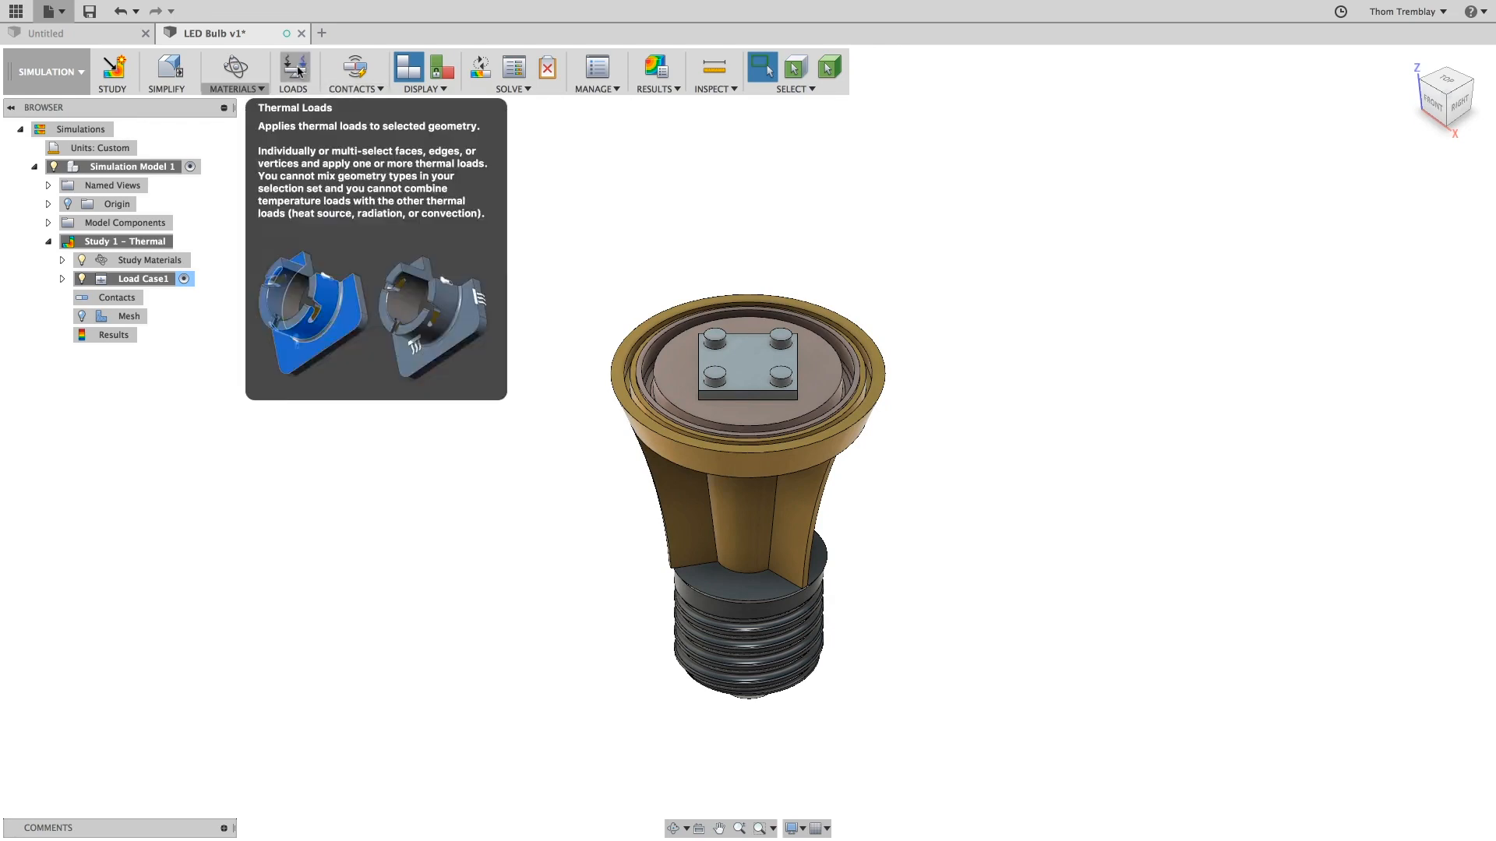
Add a 25 W internal heat load to the four LED diodes.
click(293, 72)
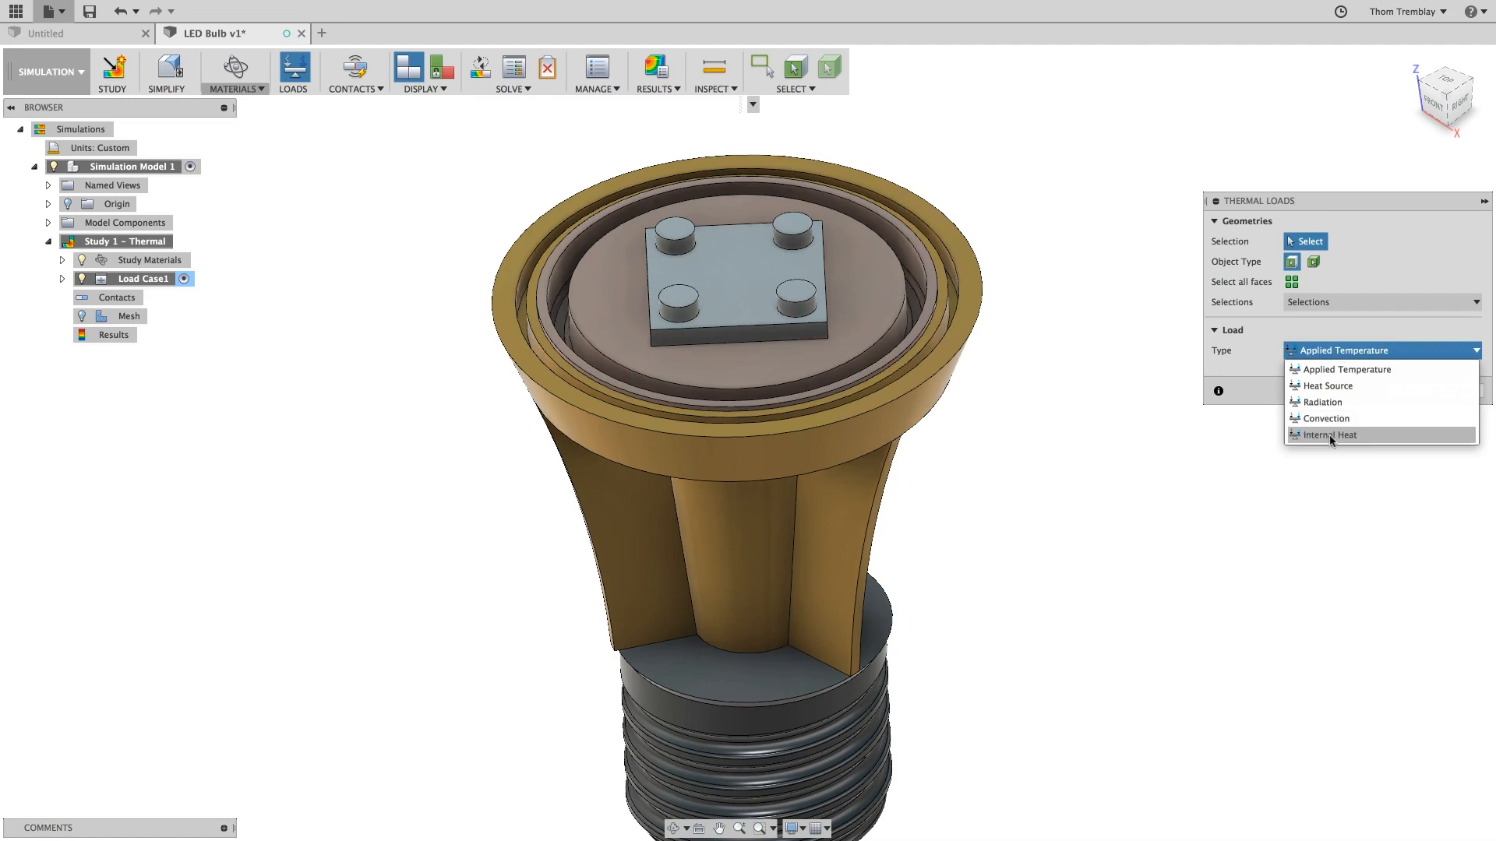
click(1327, 434)
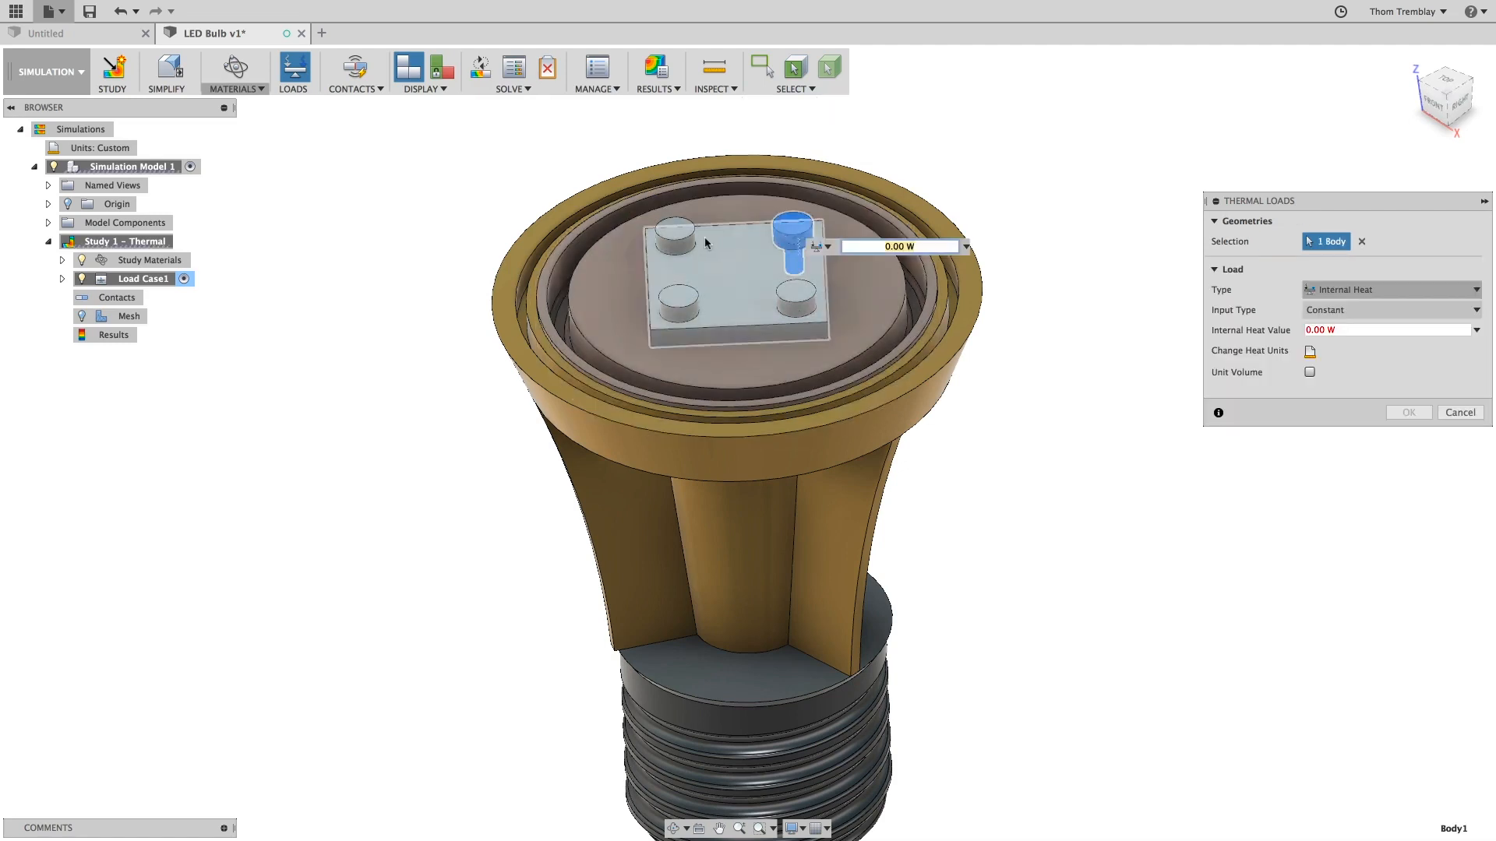
click(791, 305)
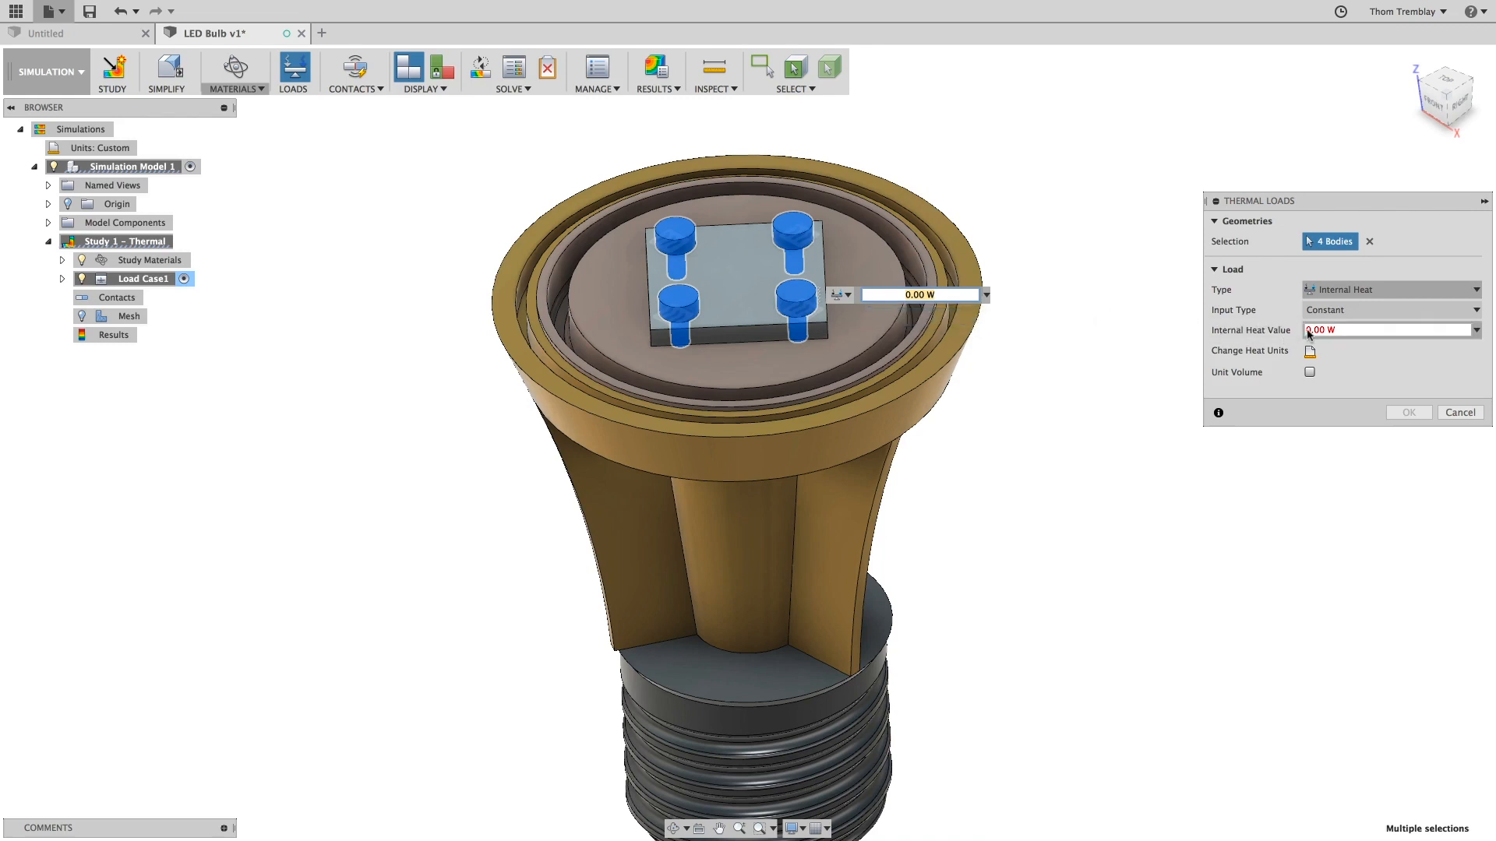
text(2.00 W)
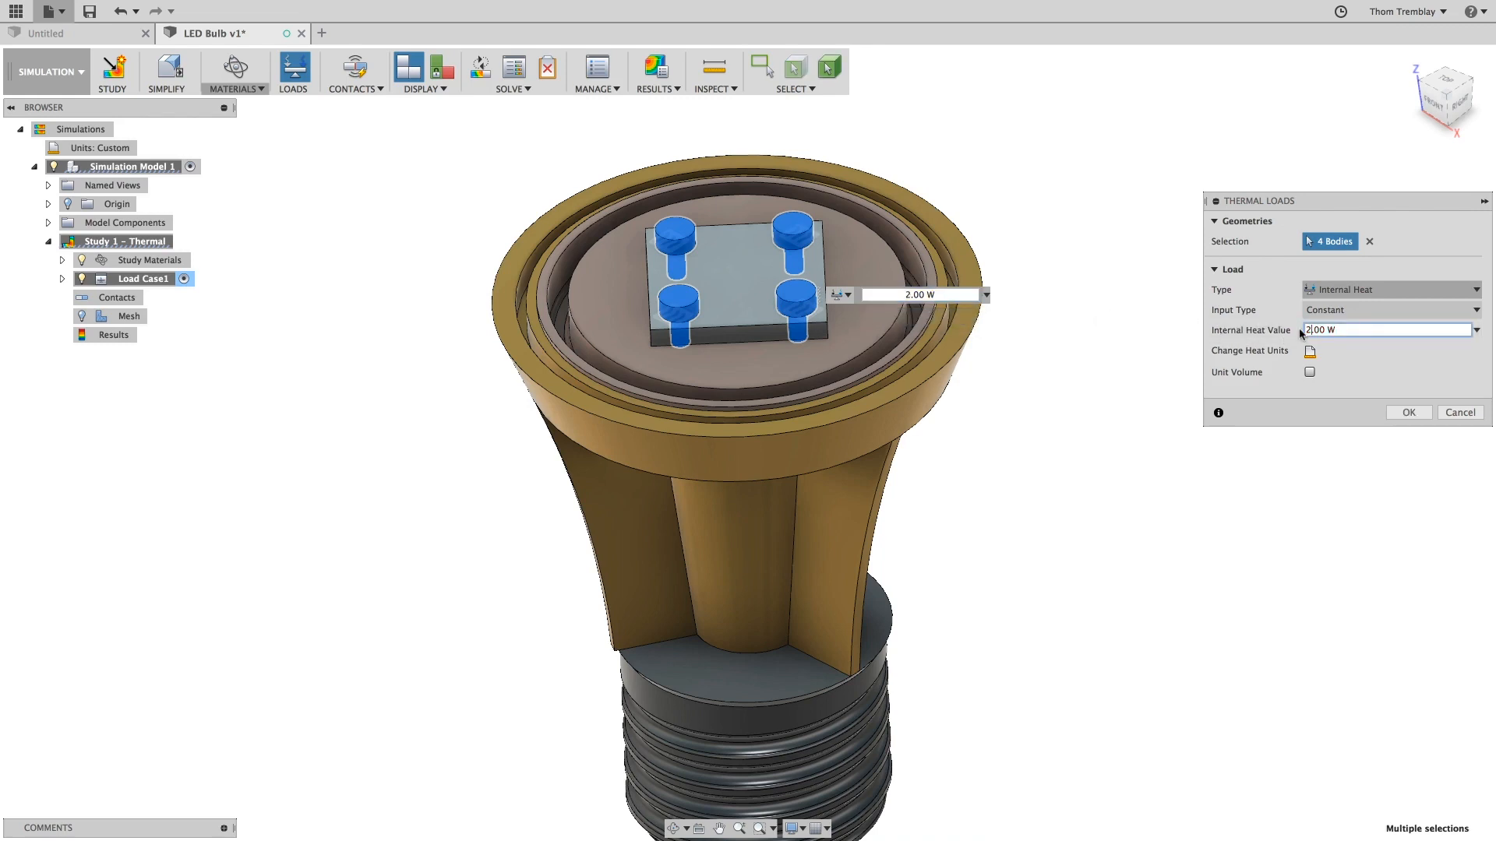
text(25.00 W)
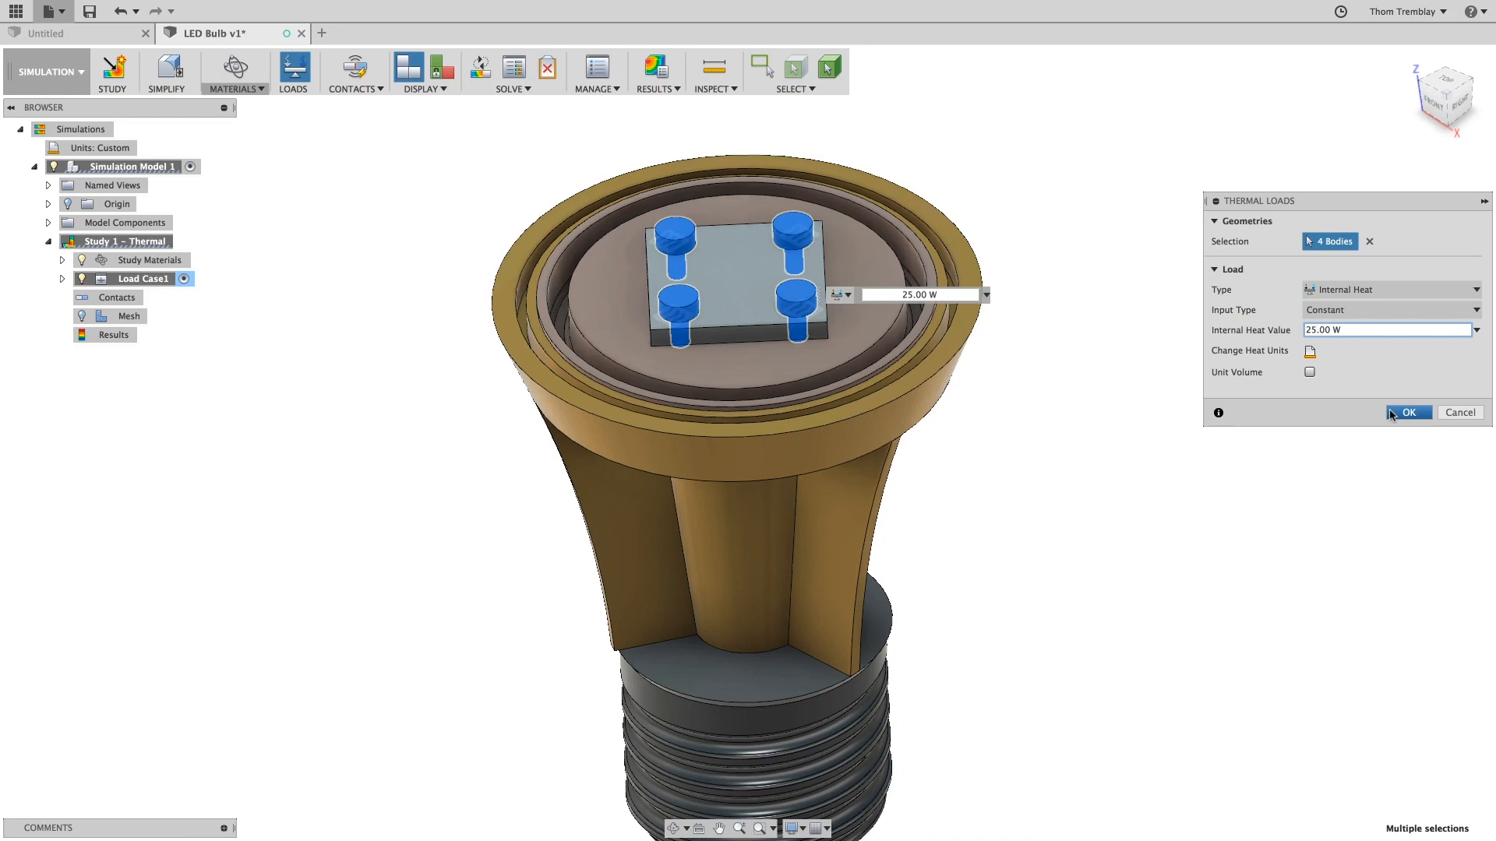
click(1408, 412)
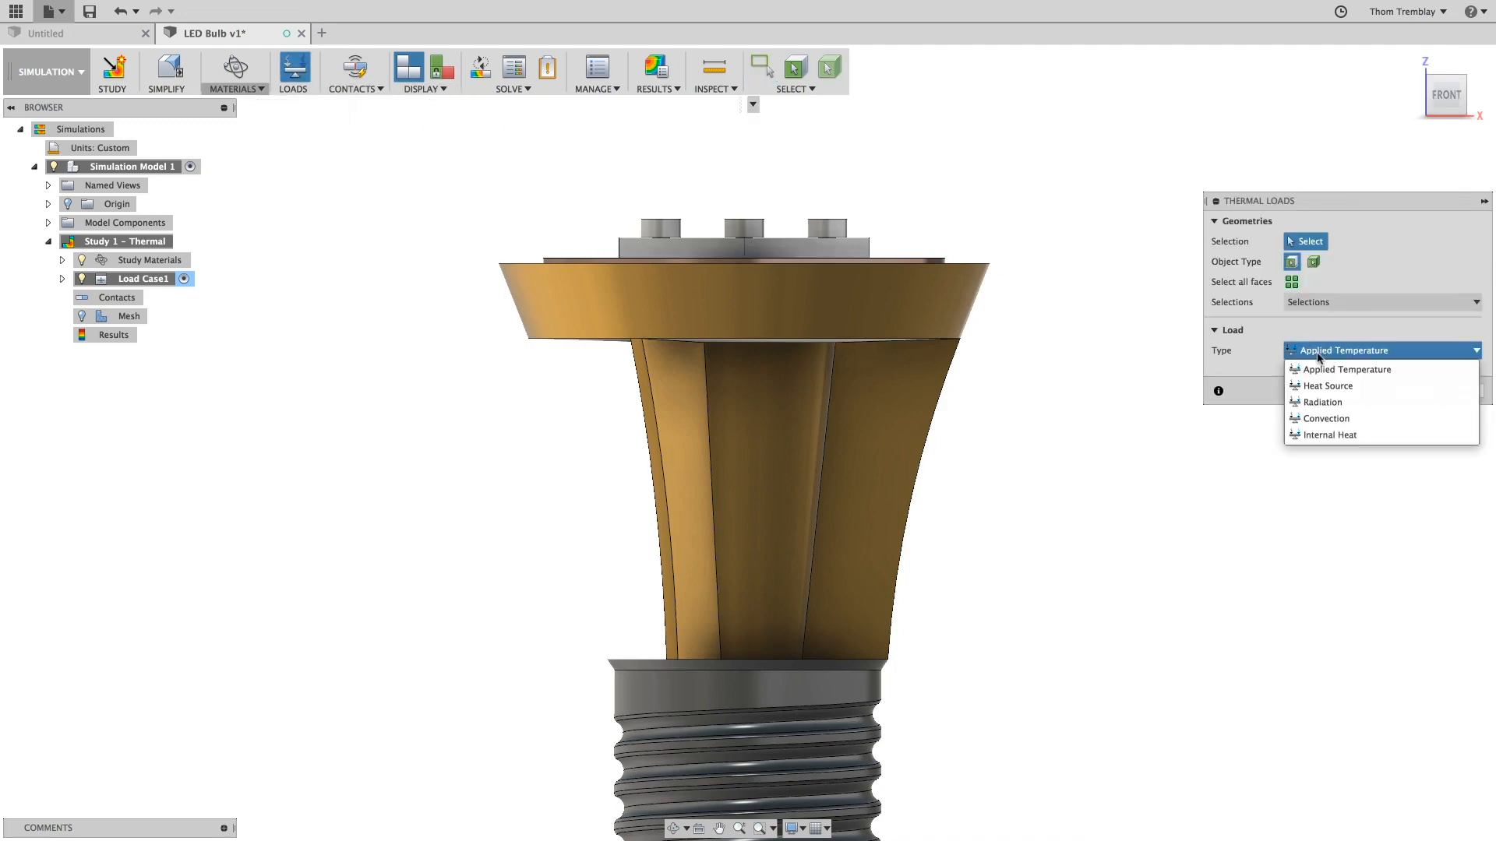
Add a 1000 W/(m²·K) convection load at 70 °F ambient to 16 outer faces.
click(1325, 417)
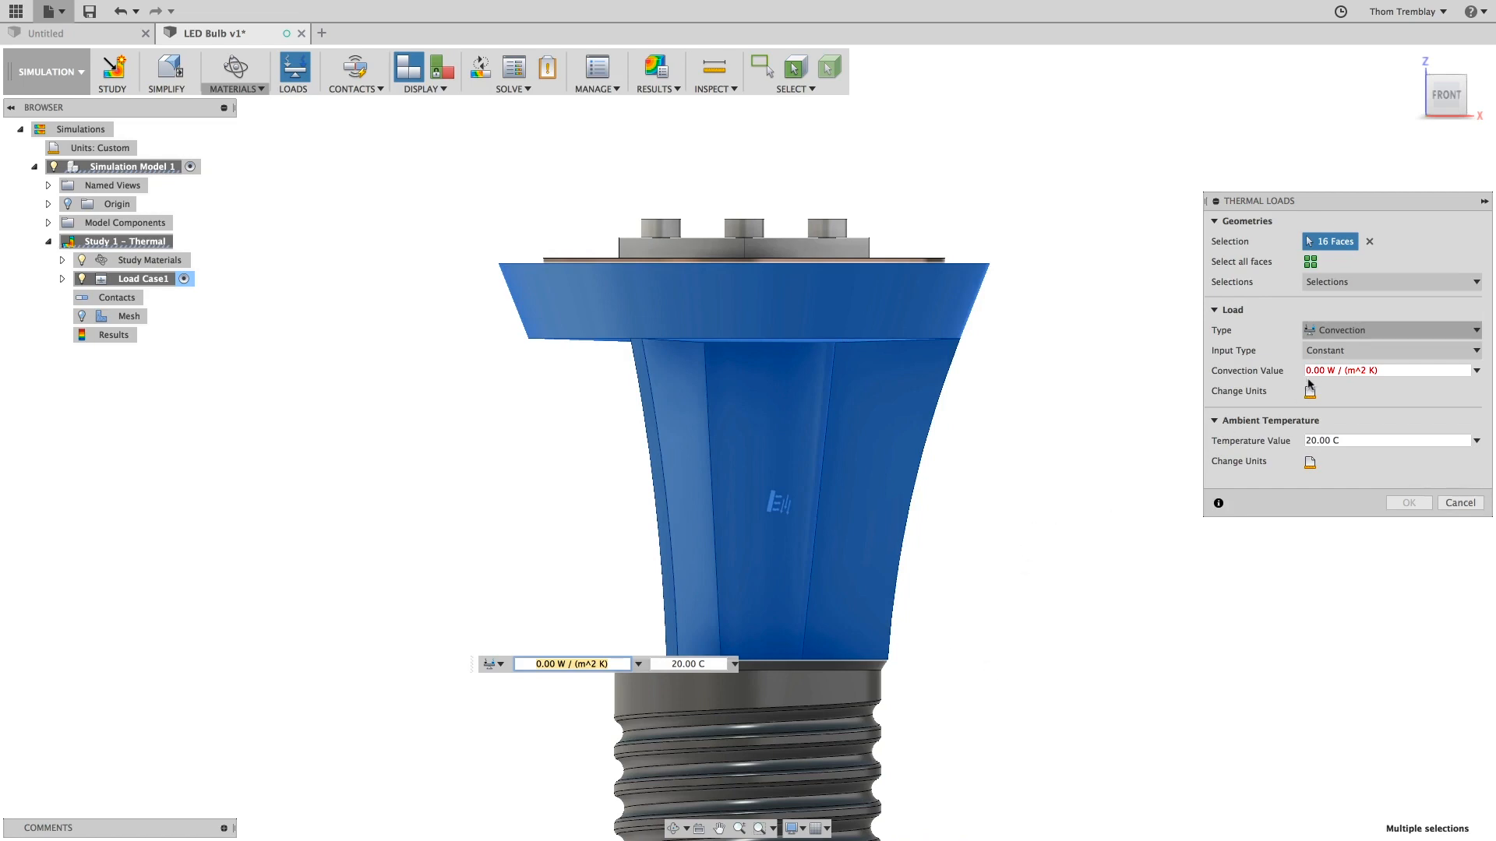
click(1382, 370)
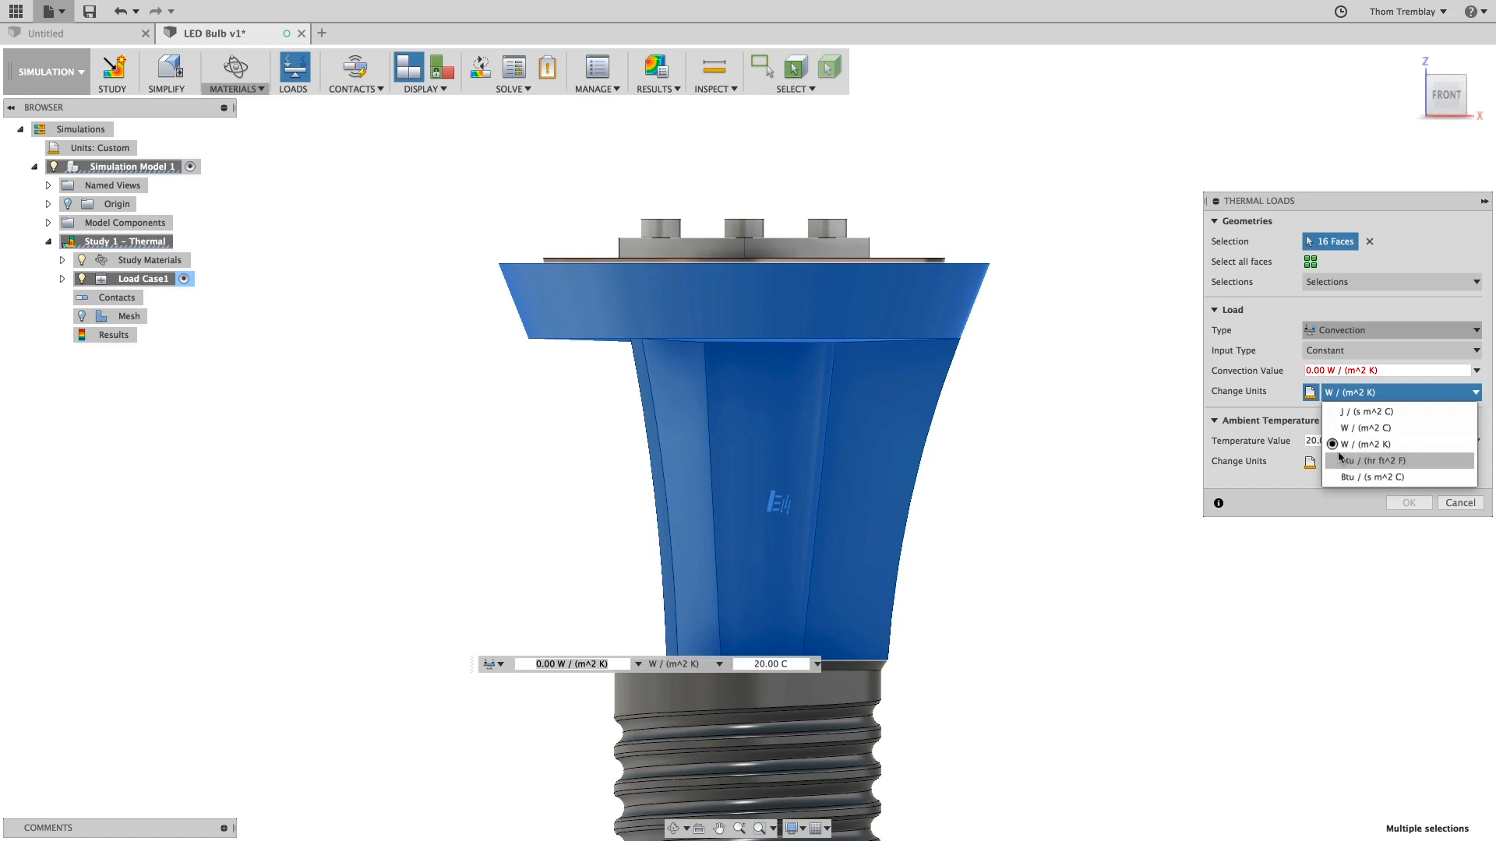
click(1364, 443)
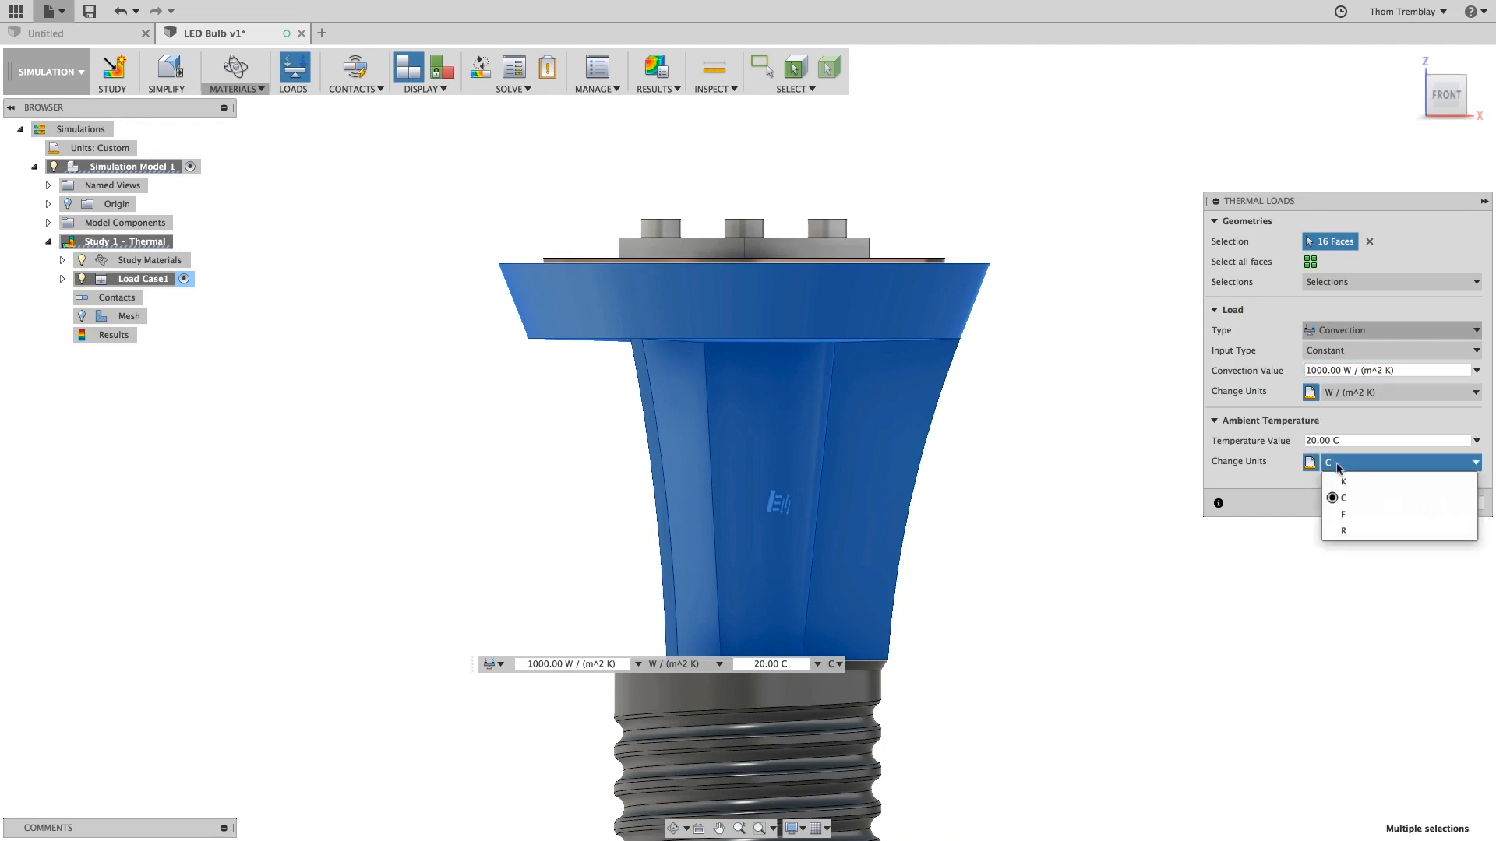
click(1342, 497)
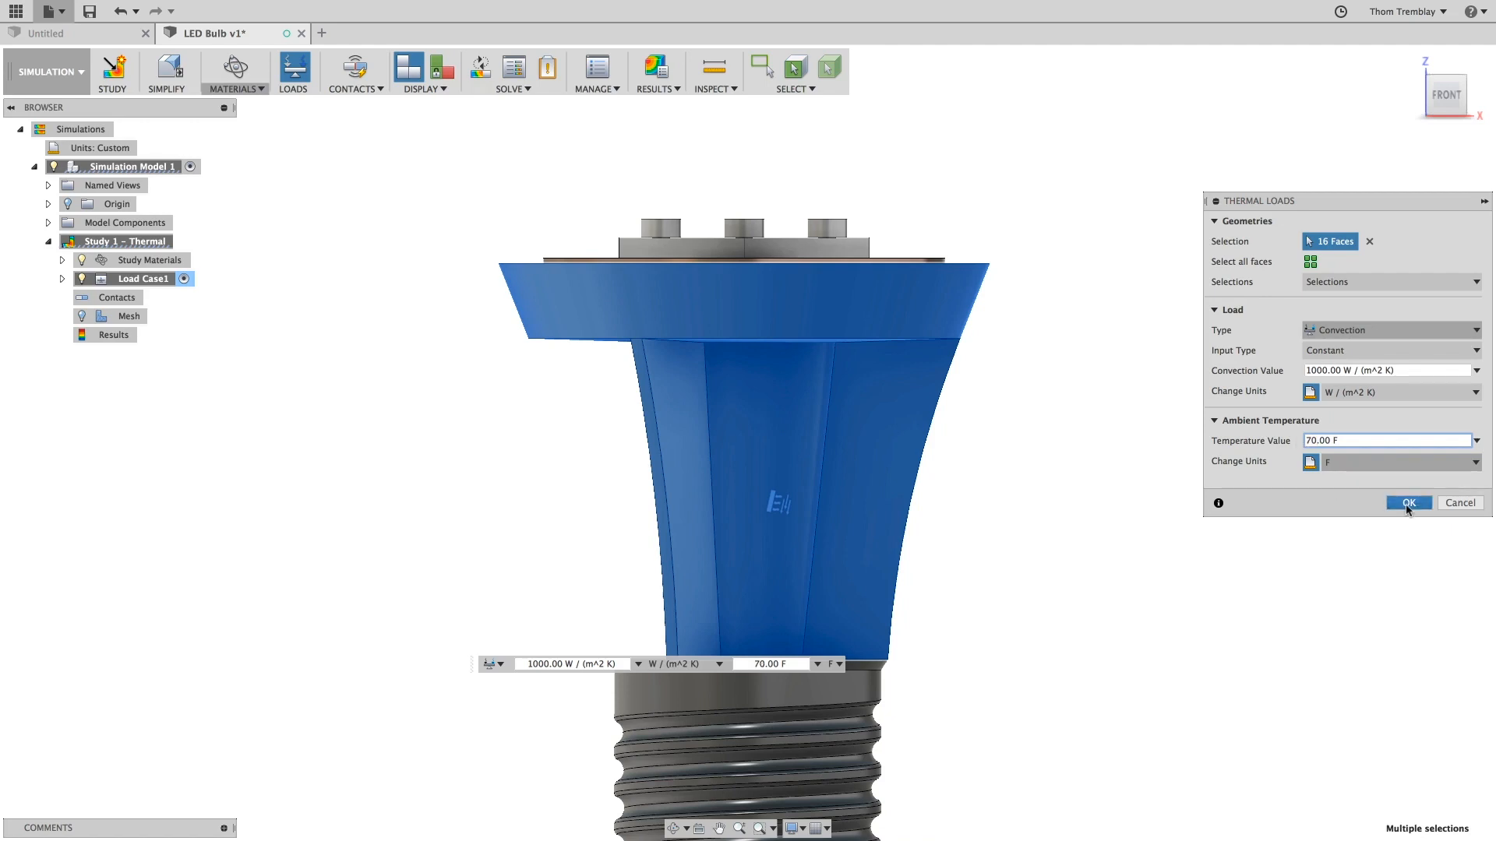
click(1407, 503)
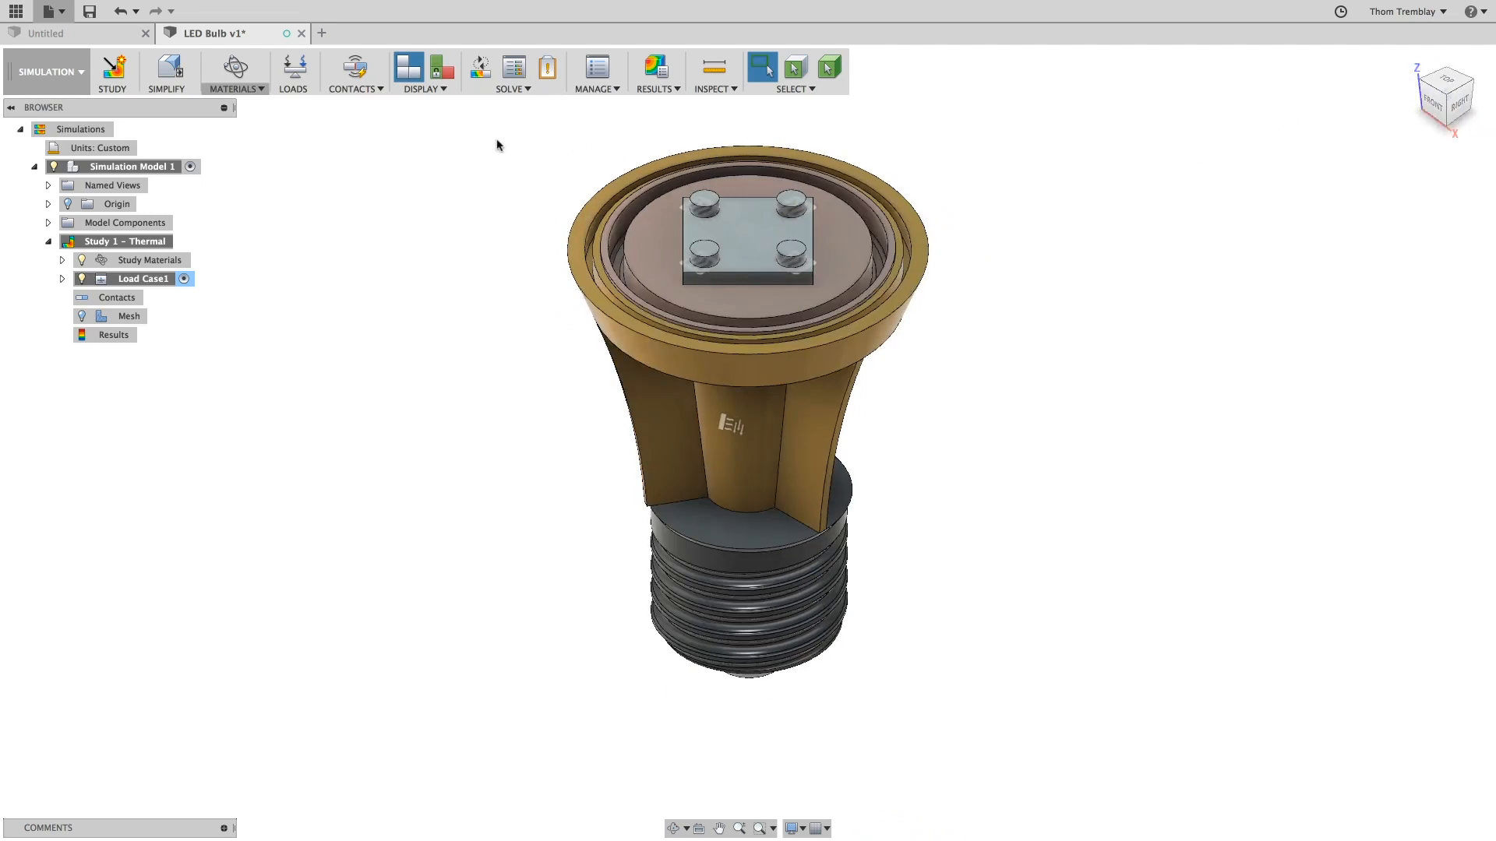
Review conducting versus insulated surfaces and generate automatic contacts at 0.10 mm tolerance.
click(418, 73)
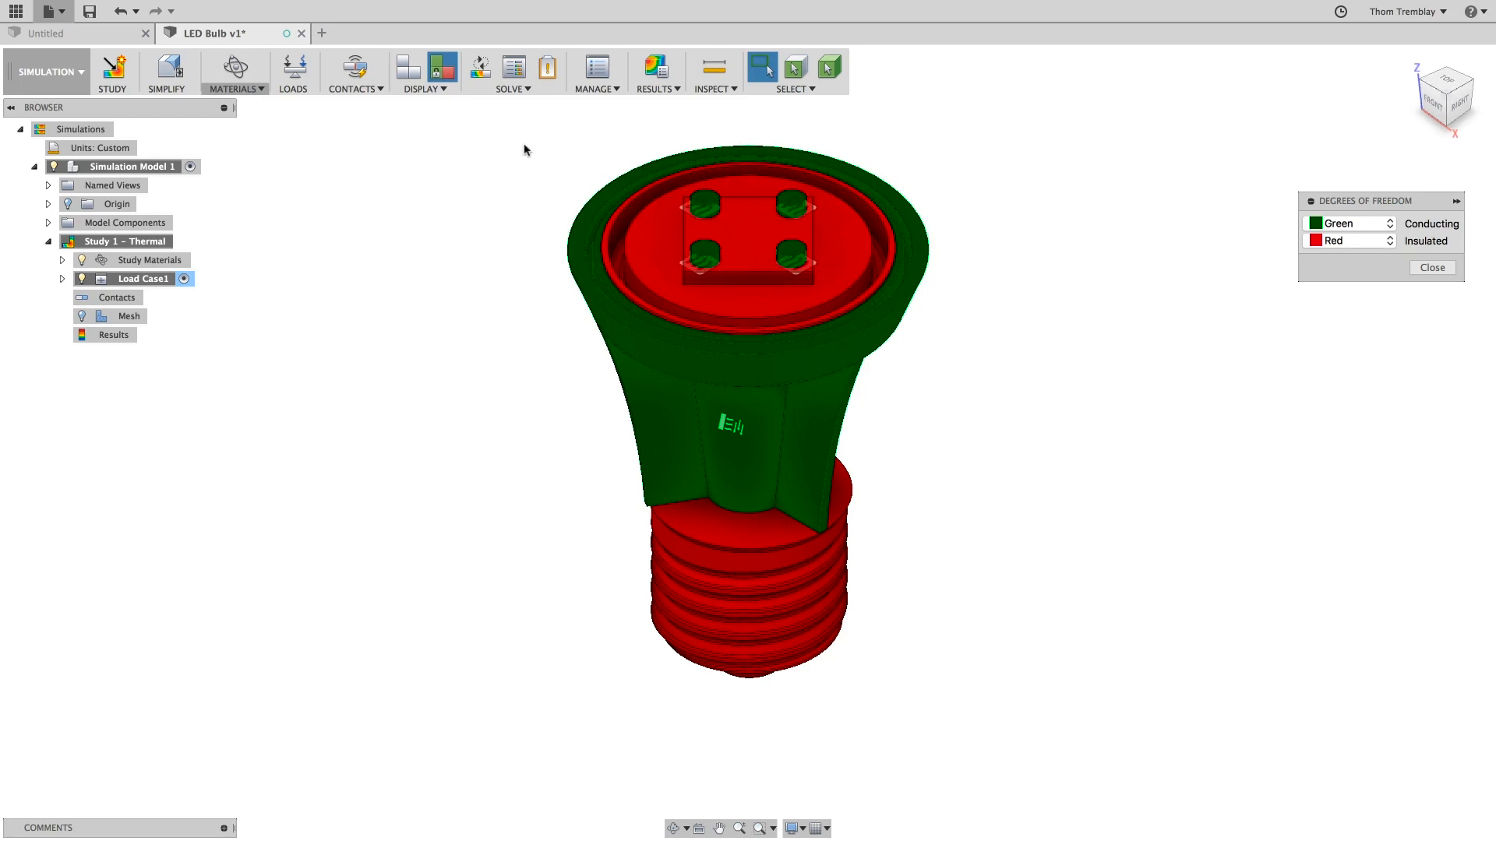
mouse_move(480, 68)
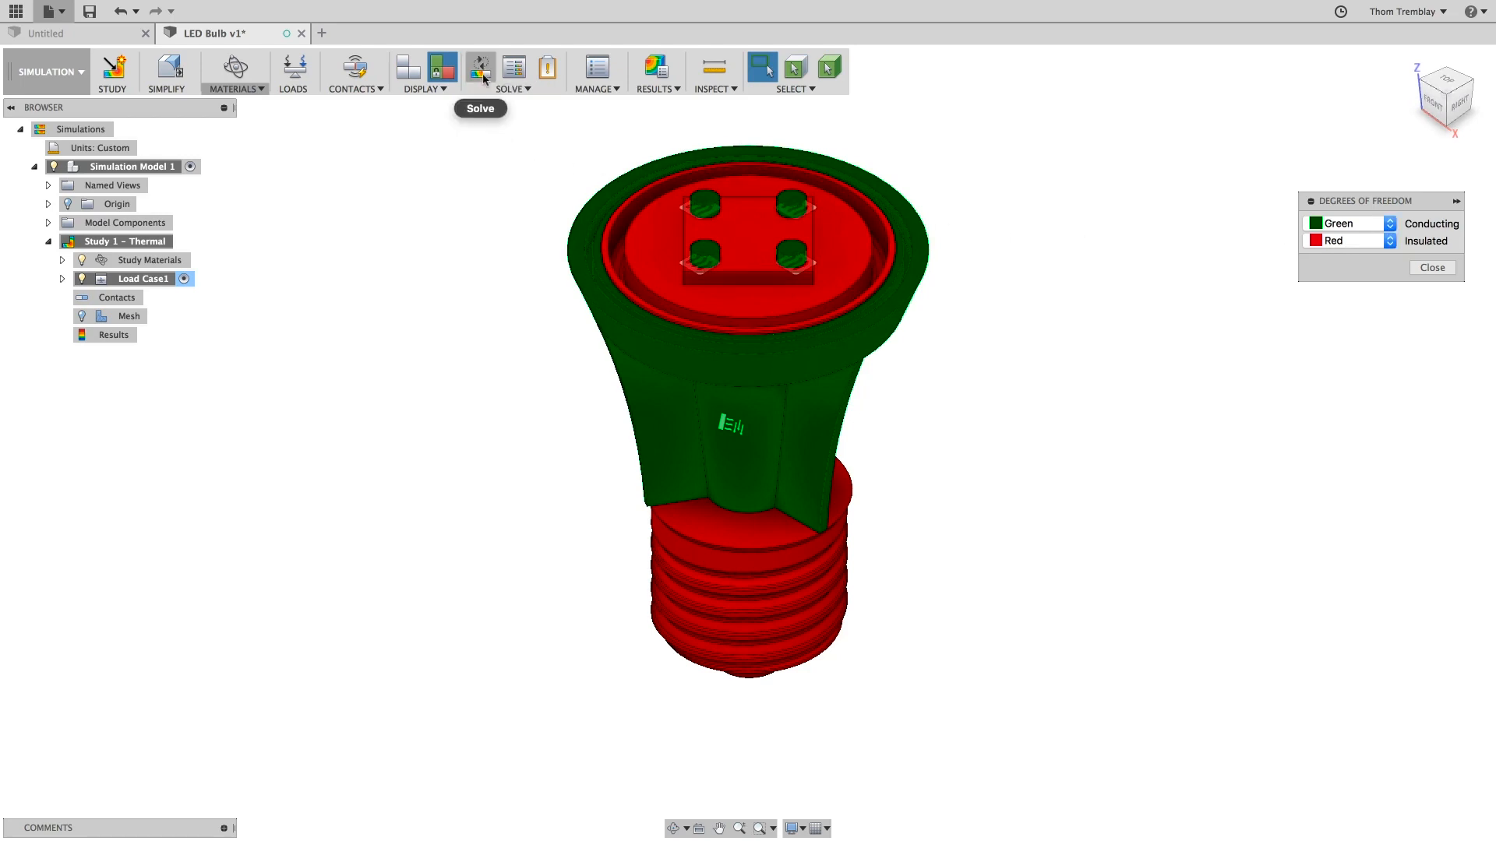
click(352, 68)
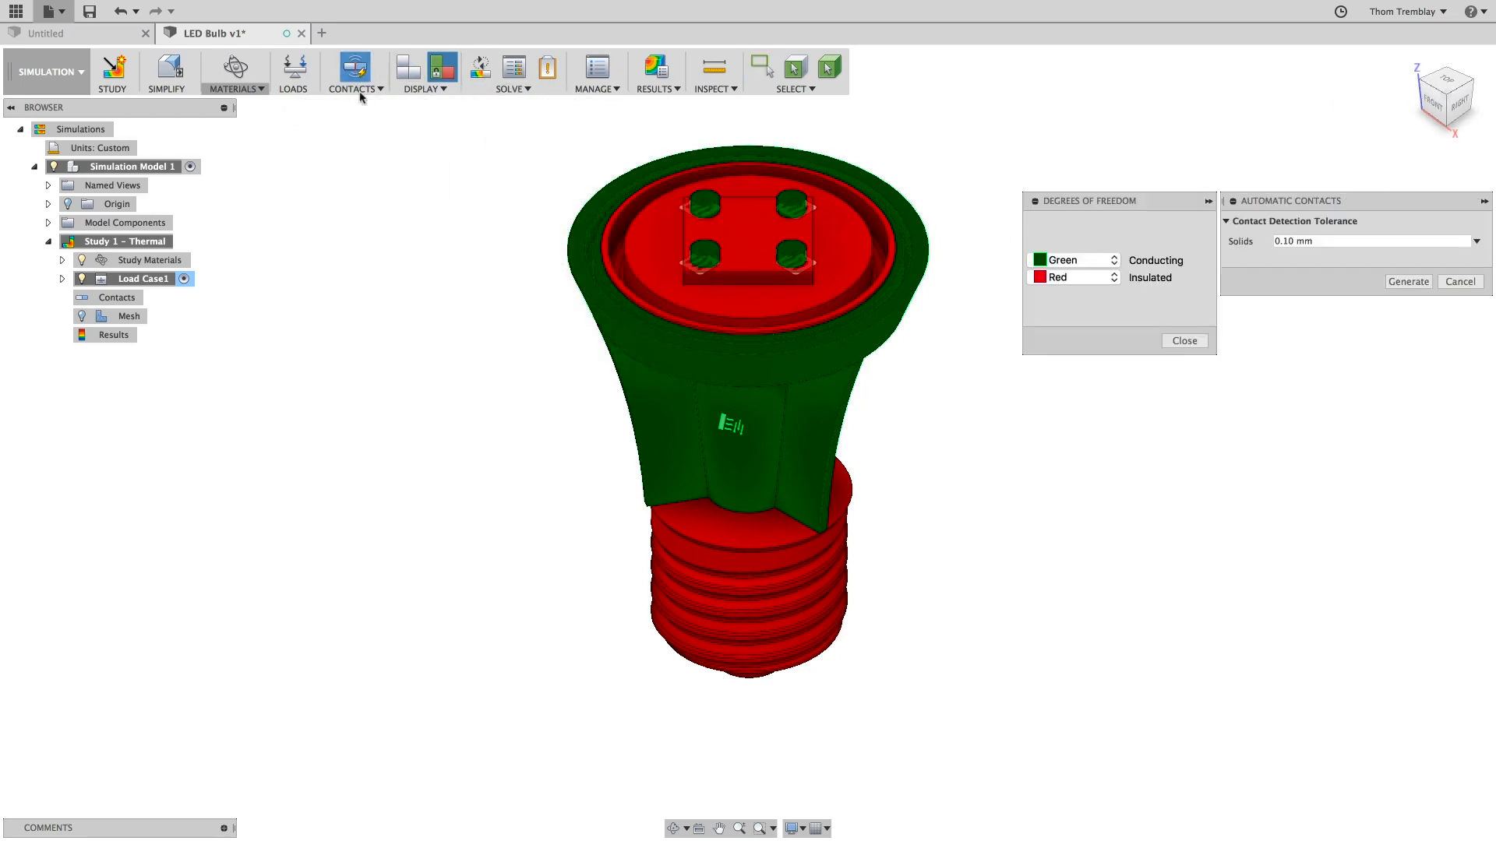
click(1406, 281)
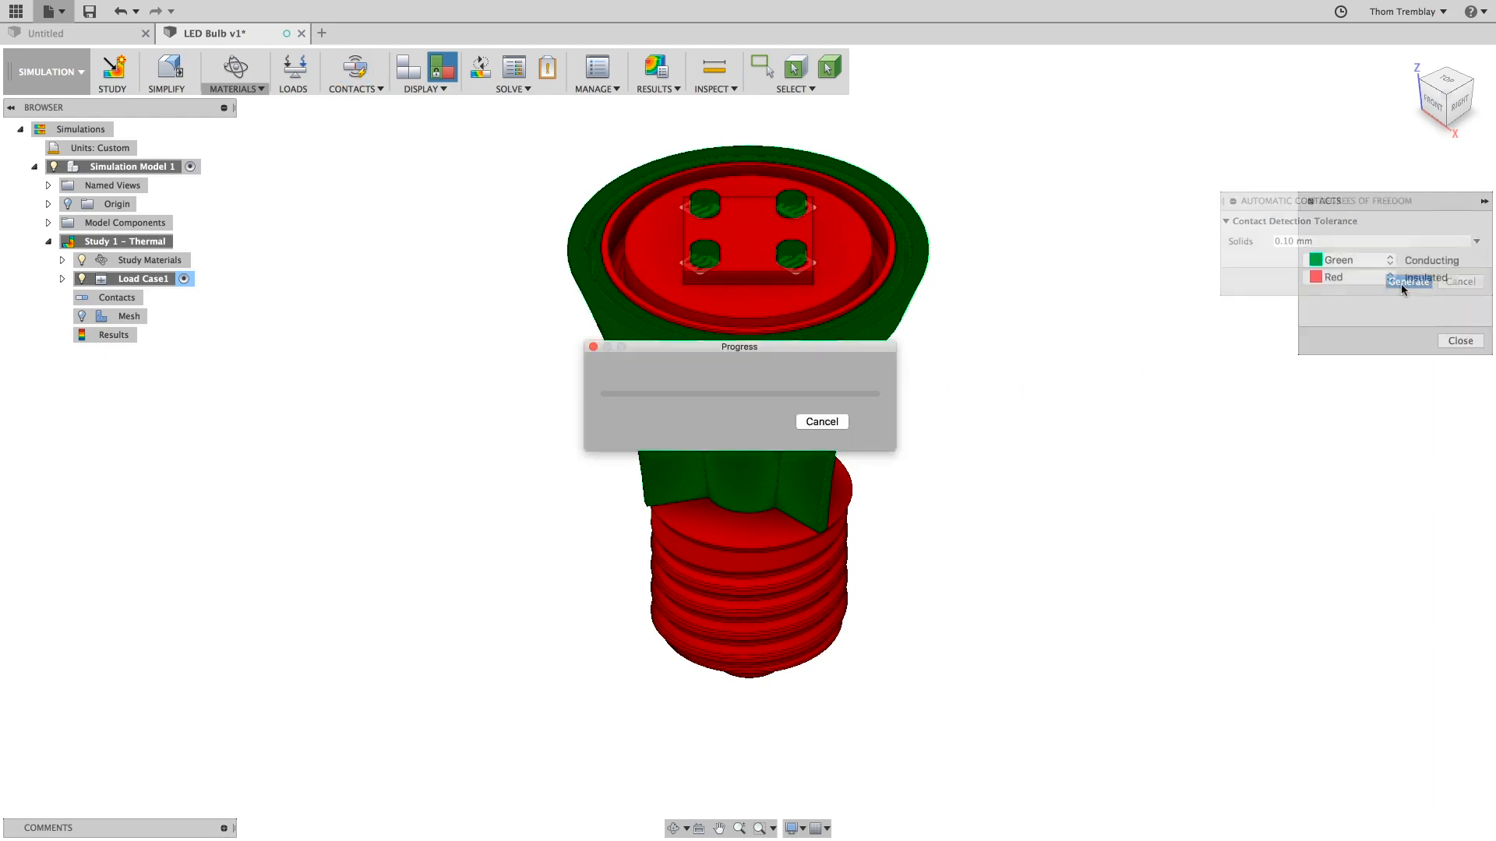
click(1410, 280)
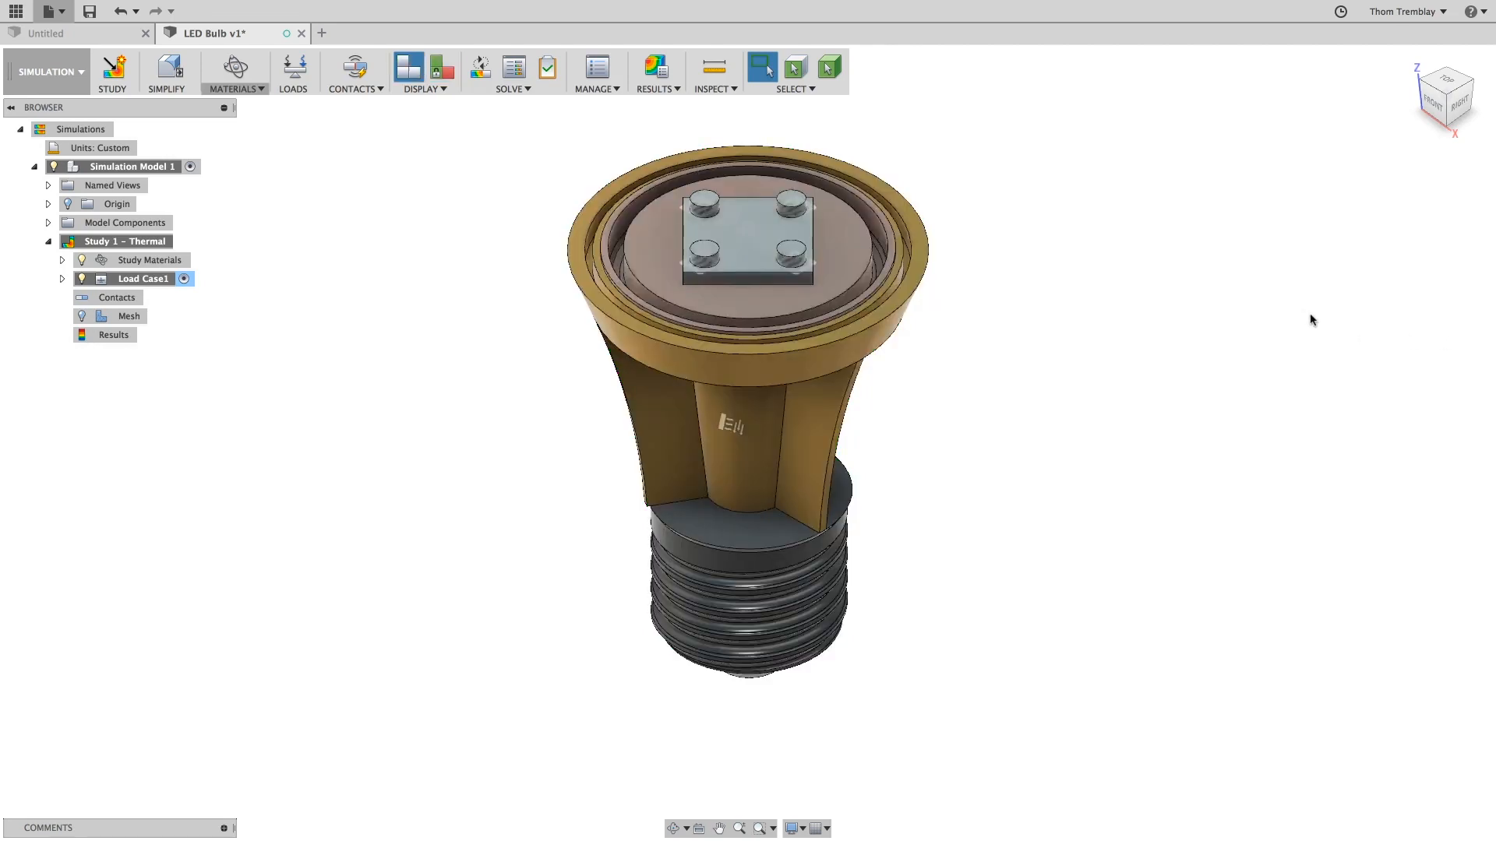
Solve the thermal study locally rather than on the cloud.
click(128, 316)
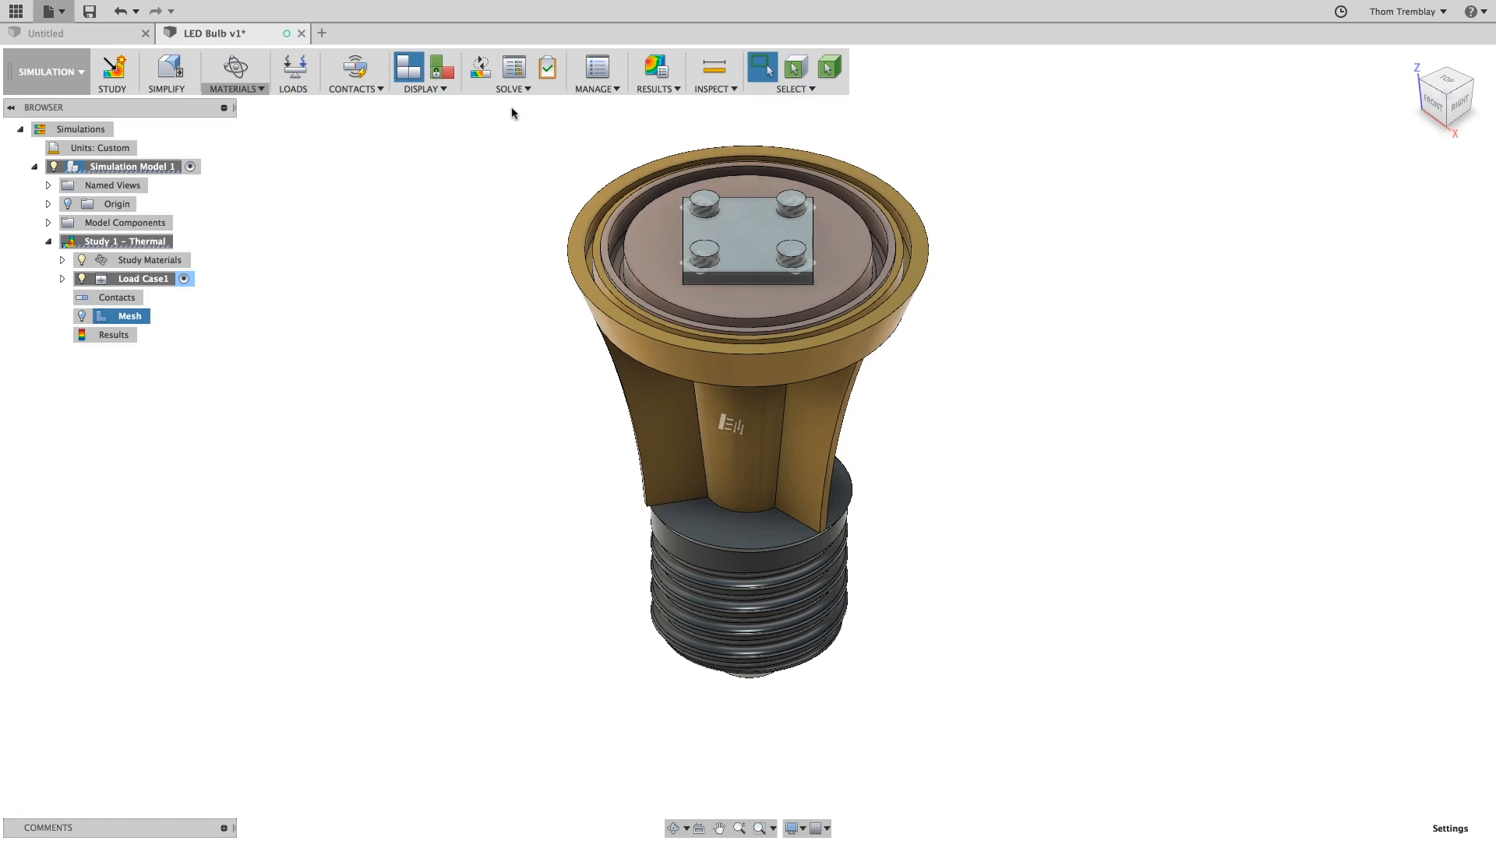
click(547, 69)
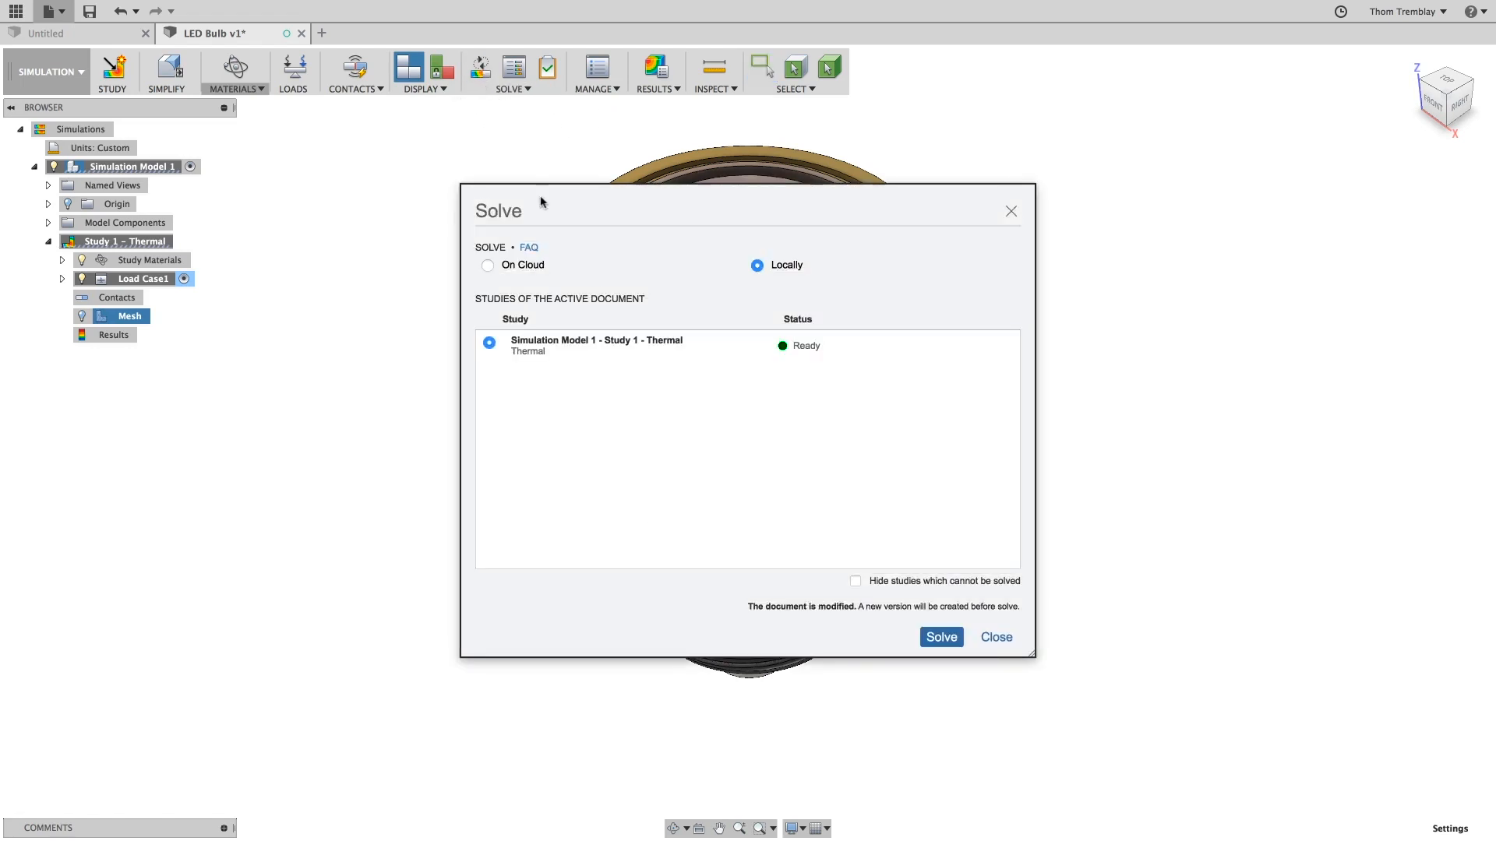
click(488, 264)
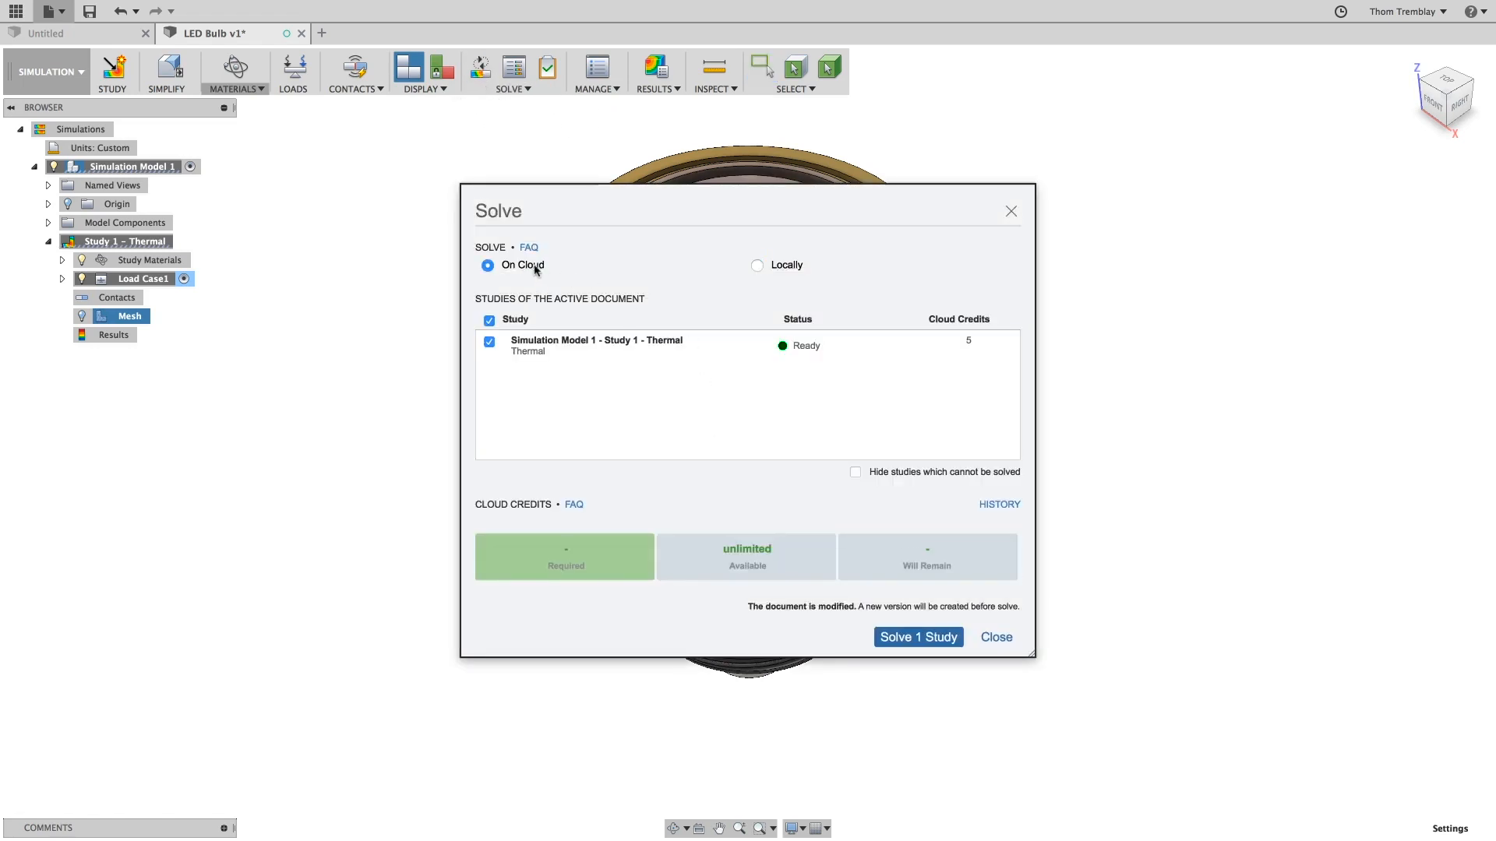
click(756, 265)
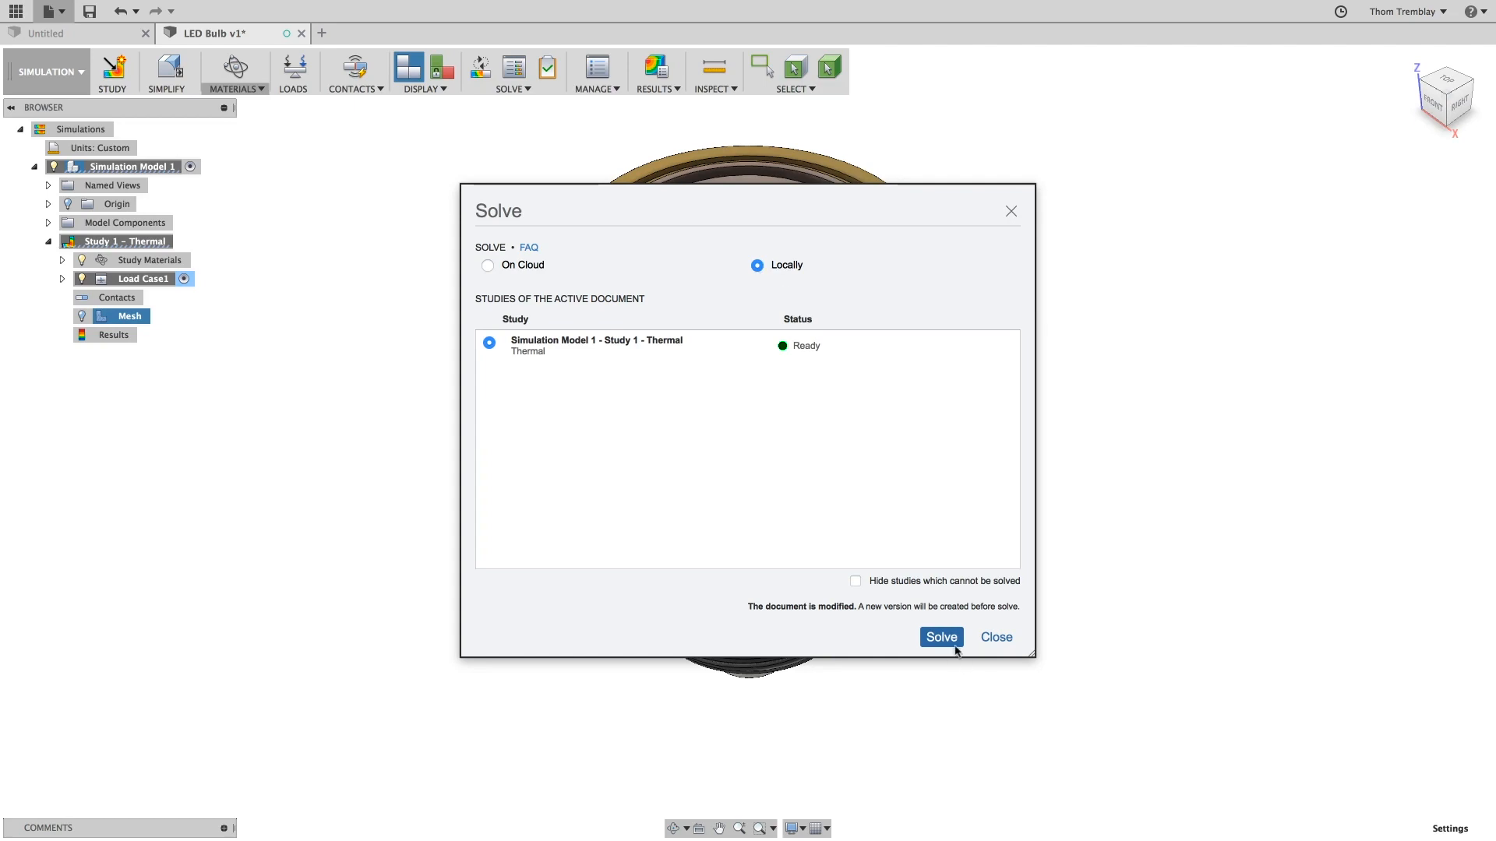
click(939, 638)
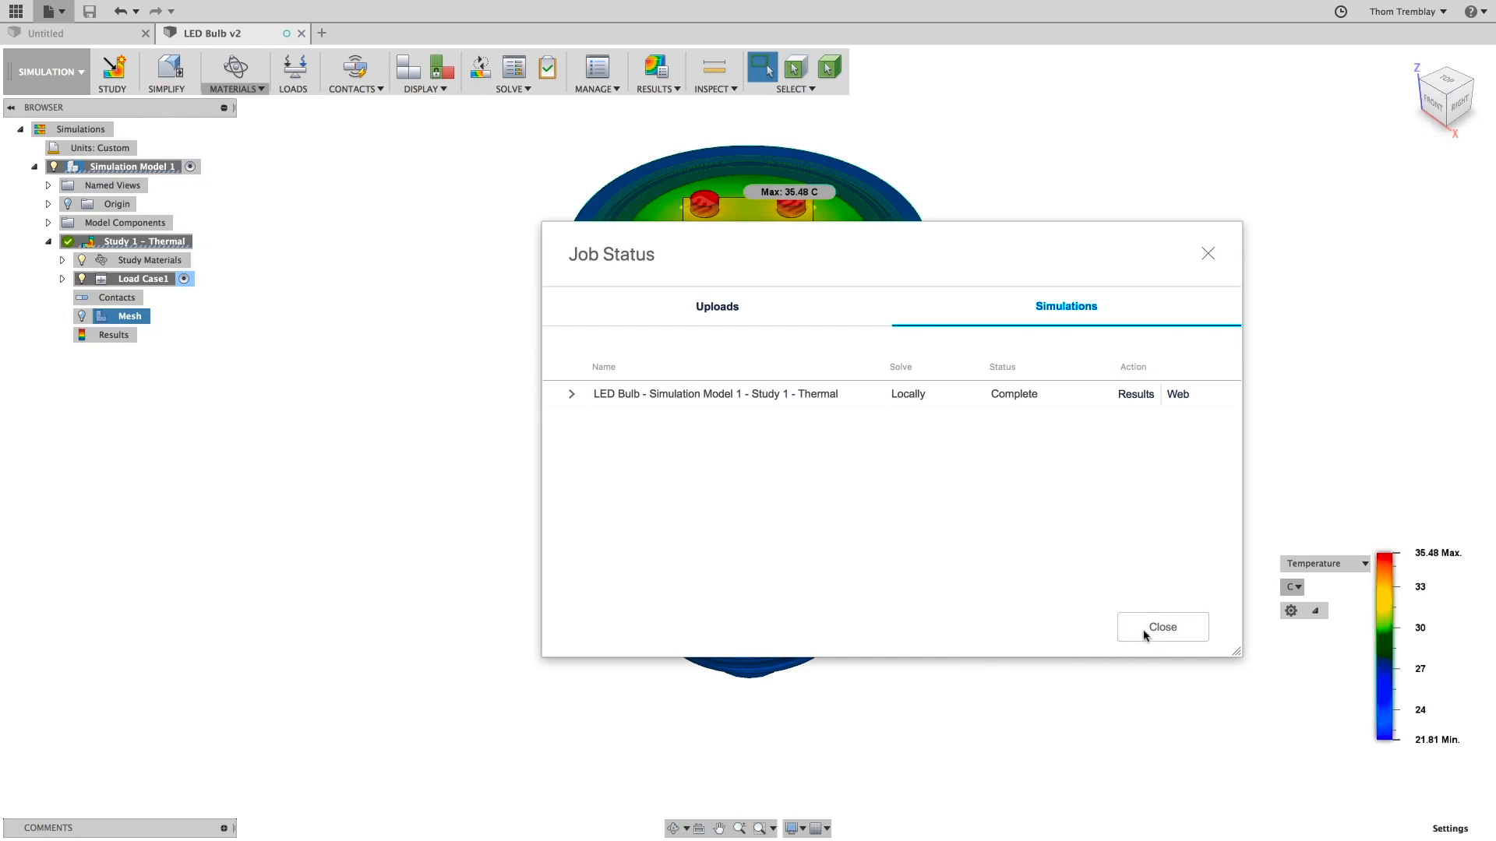
Close the job status and switch the temperature legend units to Fahrenheit.
click(1161, 626)
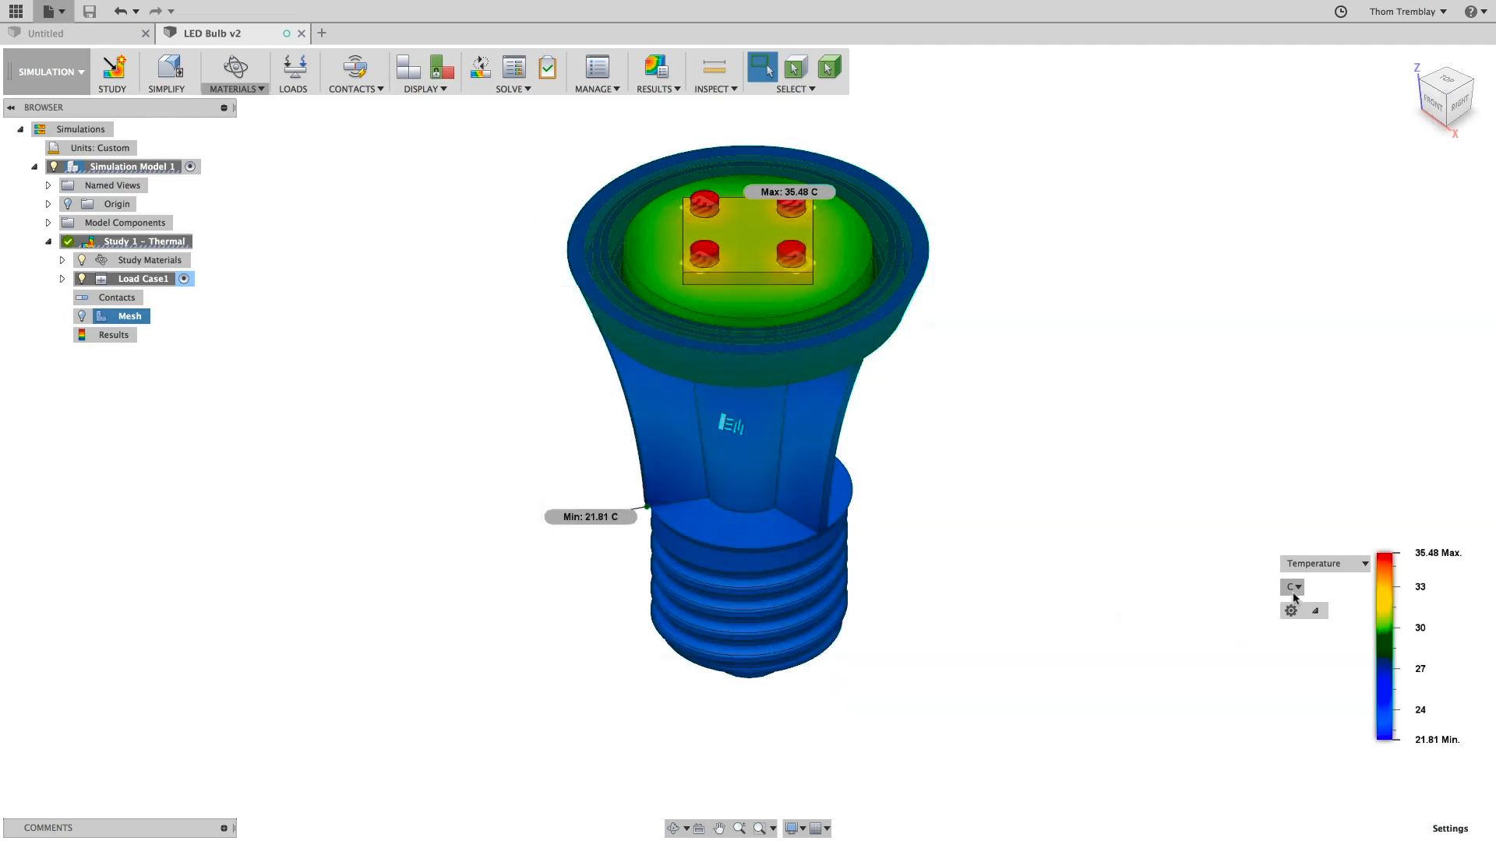
click(1293, 587)
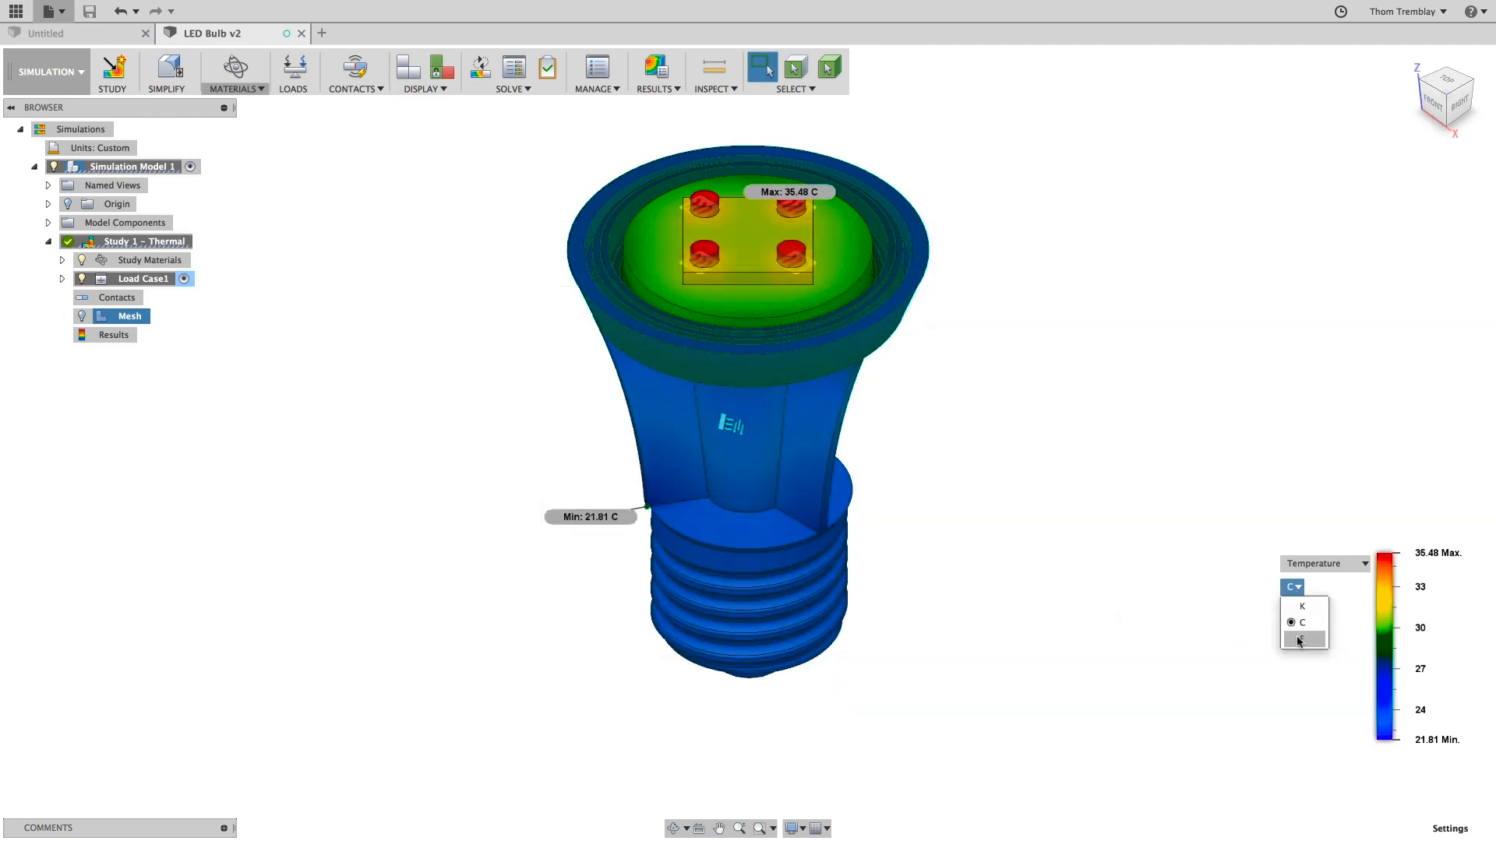
click(1297, 639)
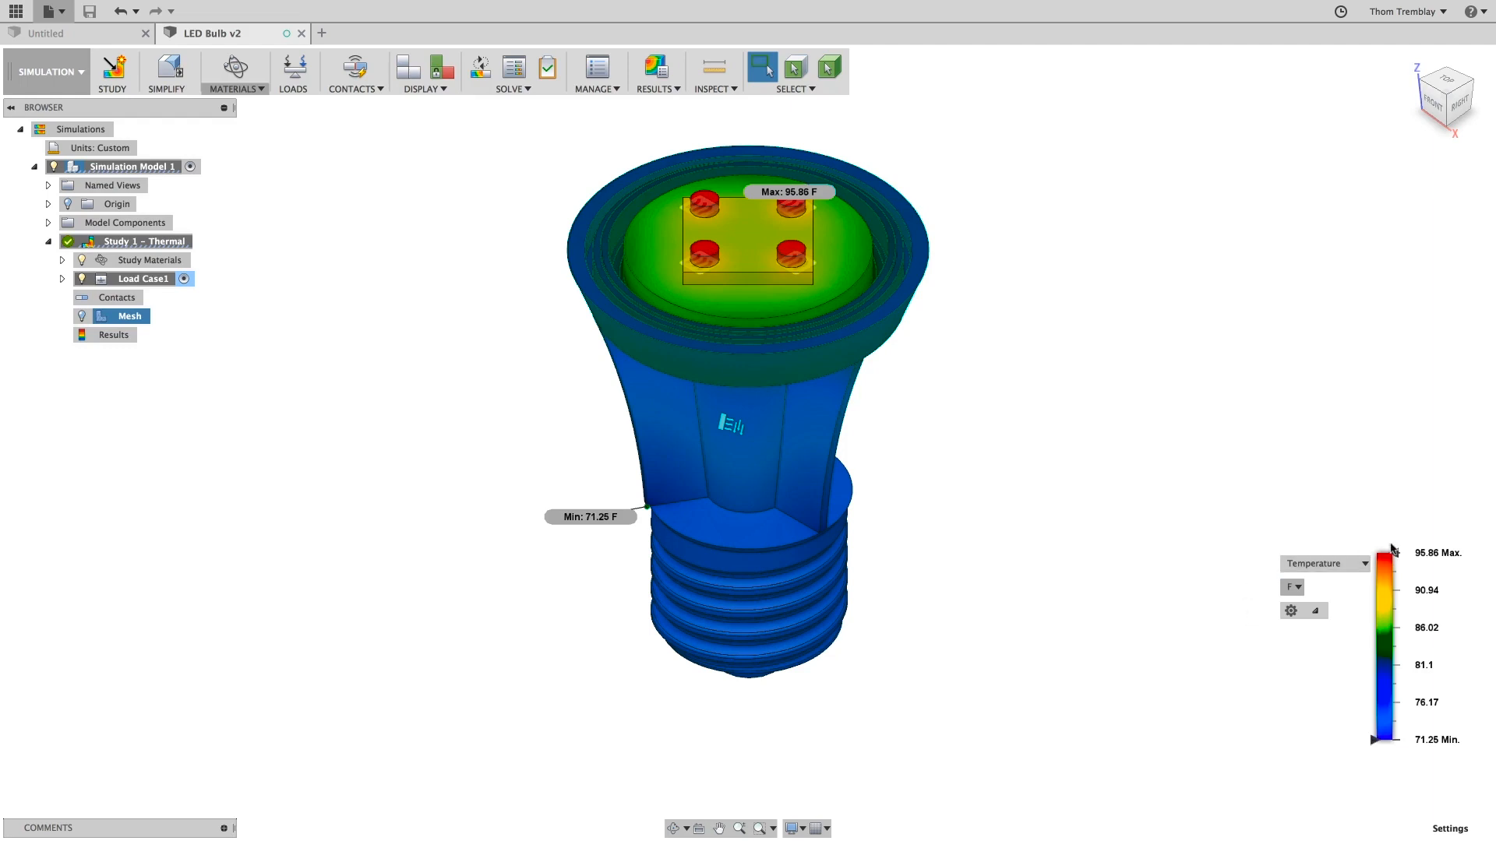
mouse_move(1423, 561)
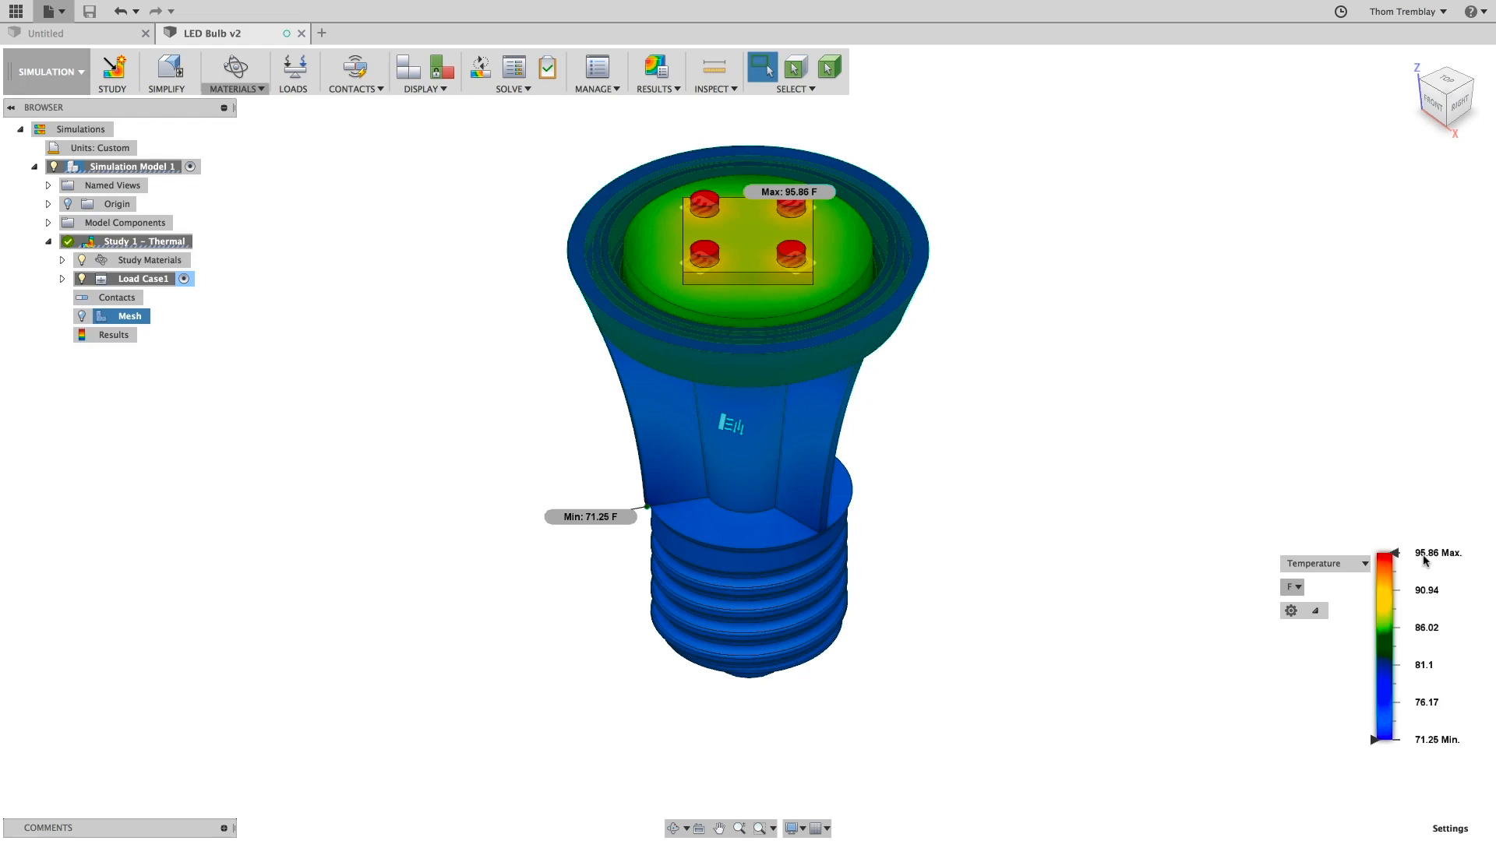
mouse_move(1413, 587)
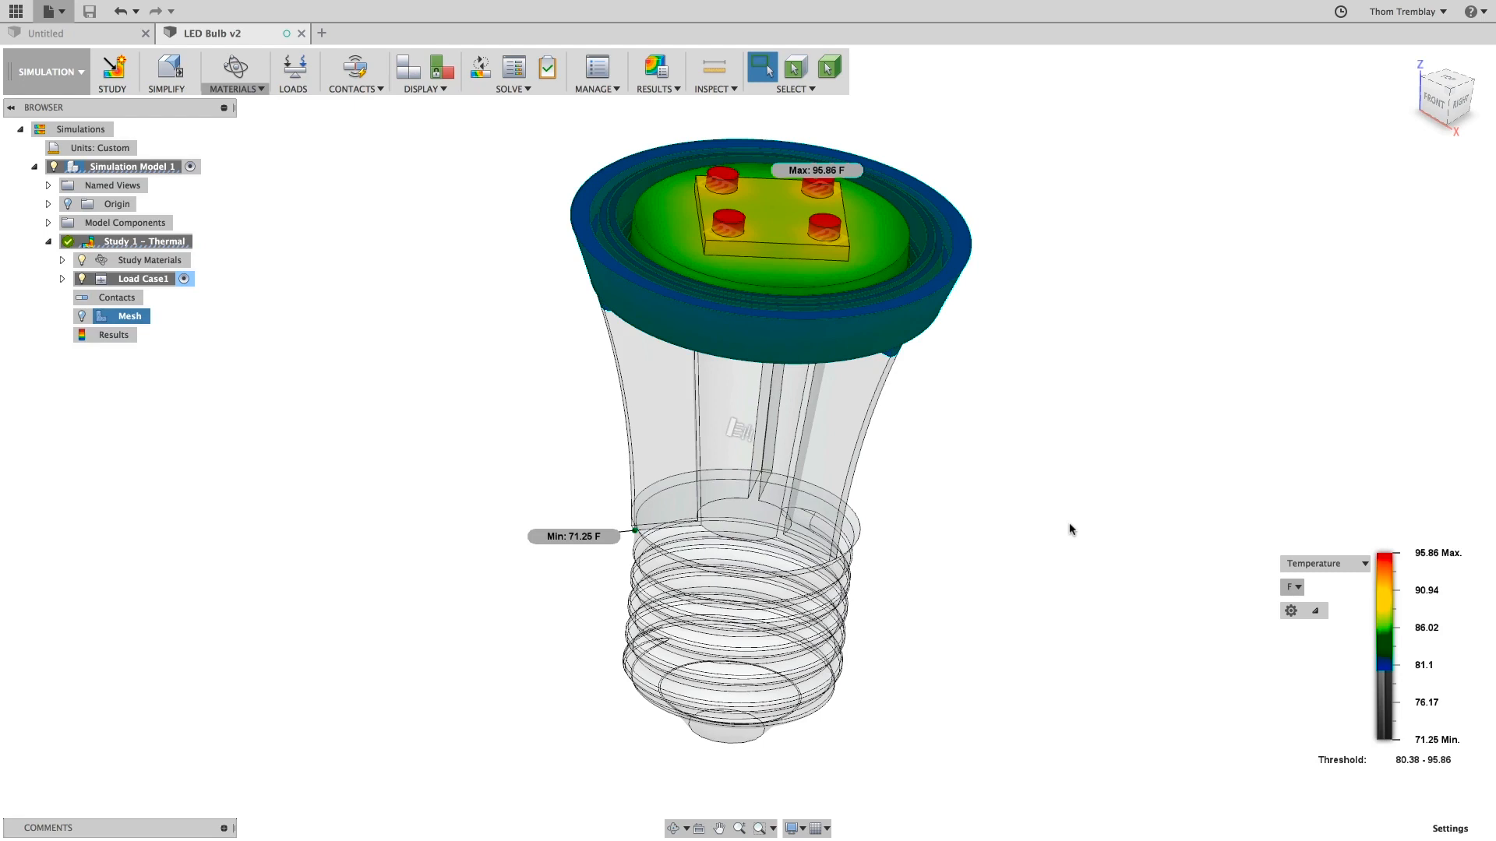
mouse_move(433, 497)
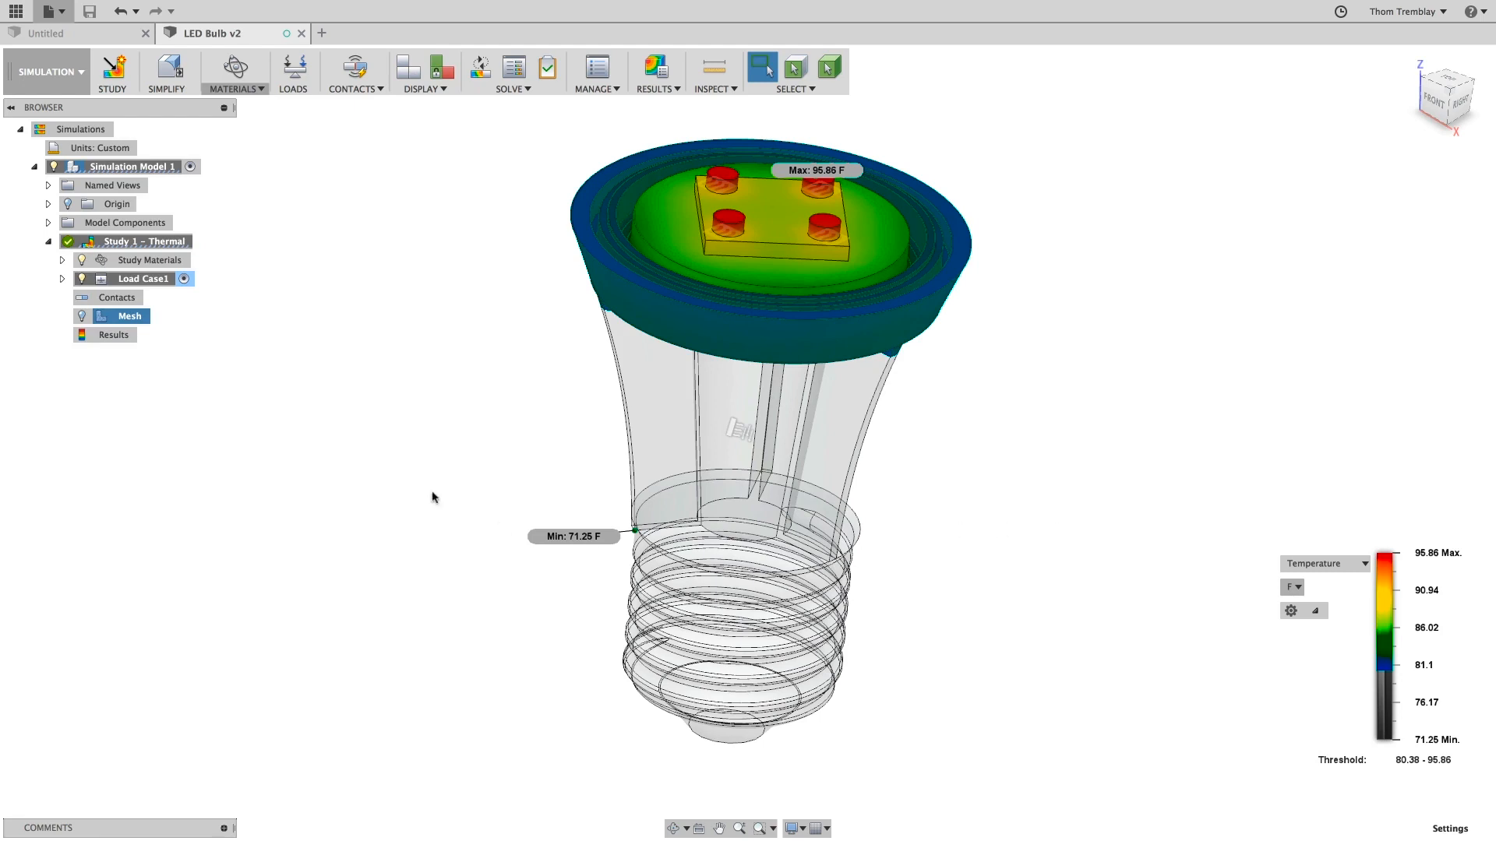
In the Model workspace, change the circular fin pattern quantity from 3 to 14.
click(48, 72)
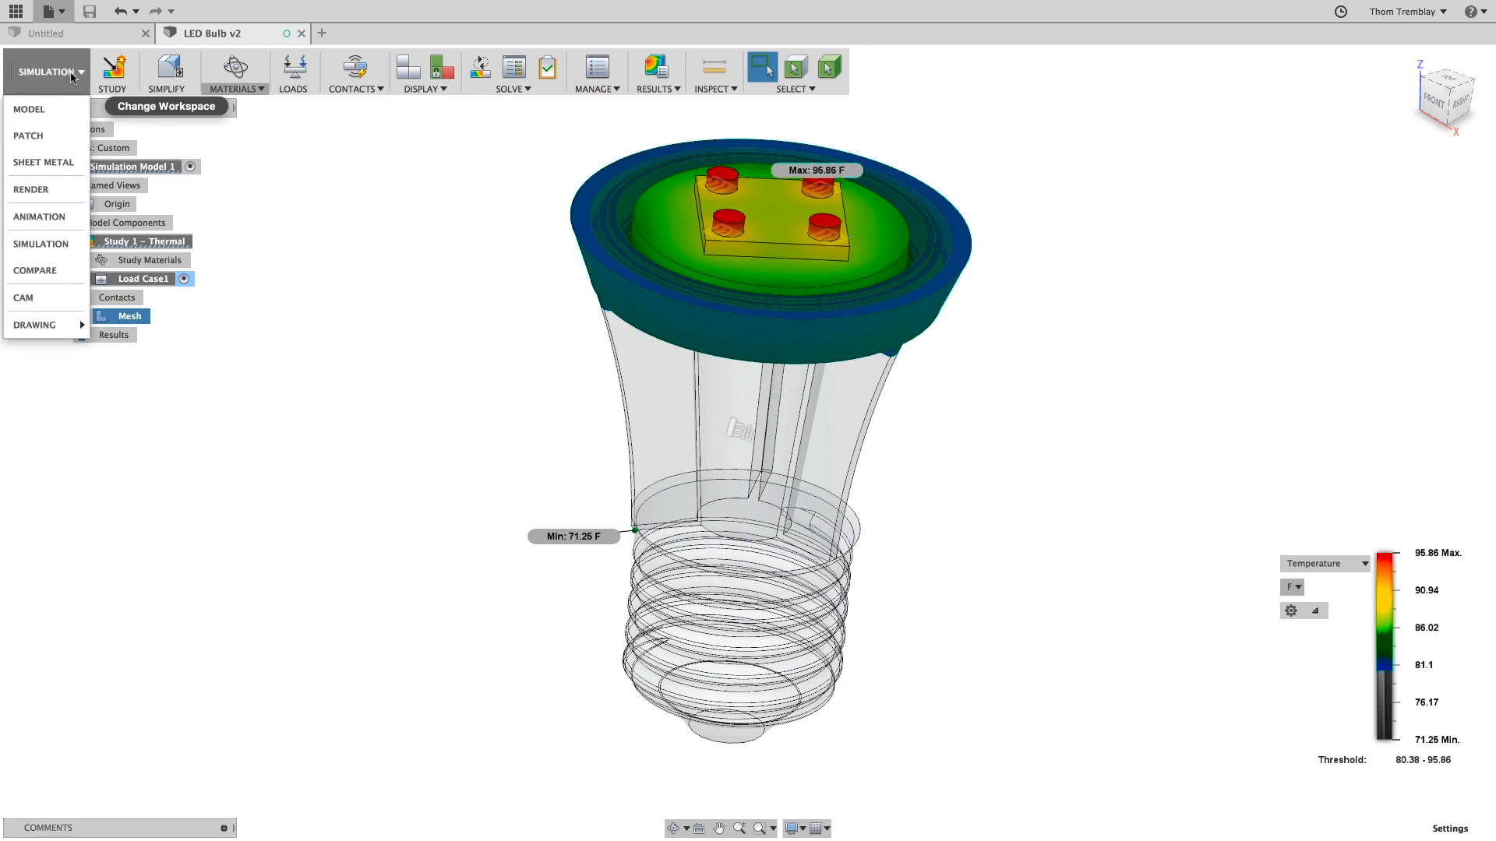
click(30, 110)
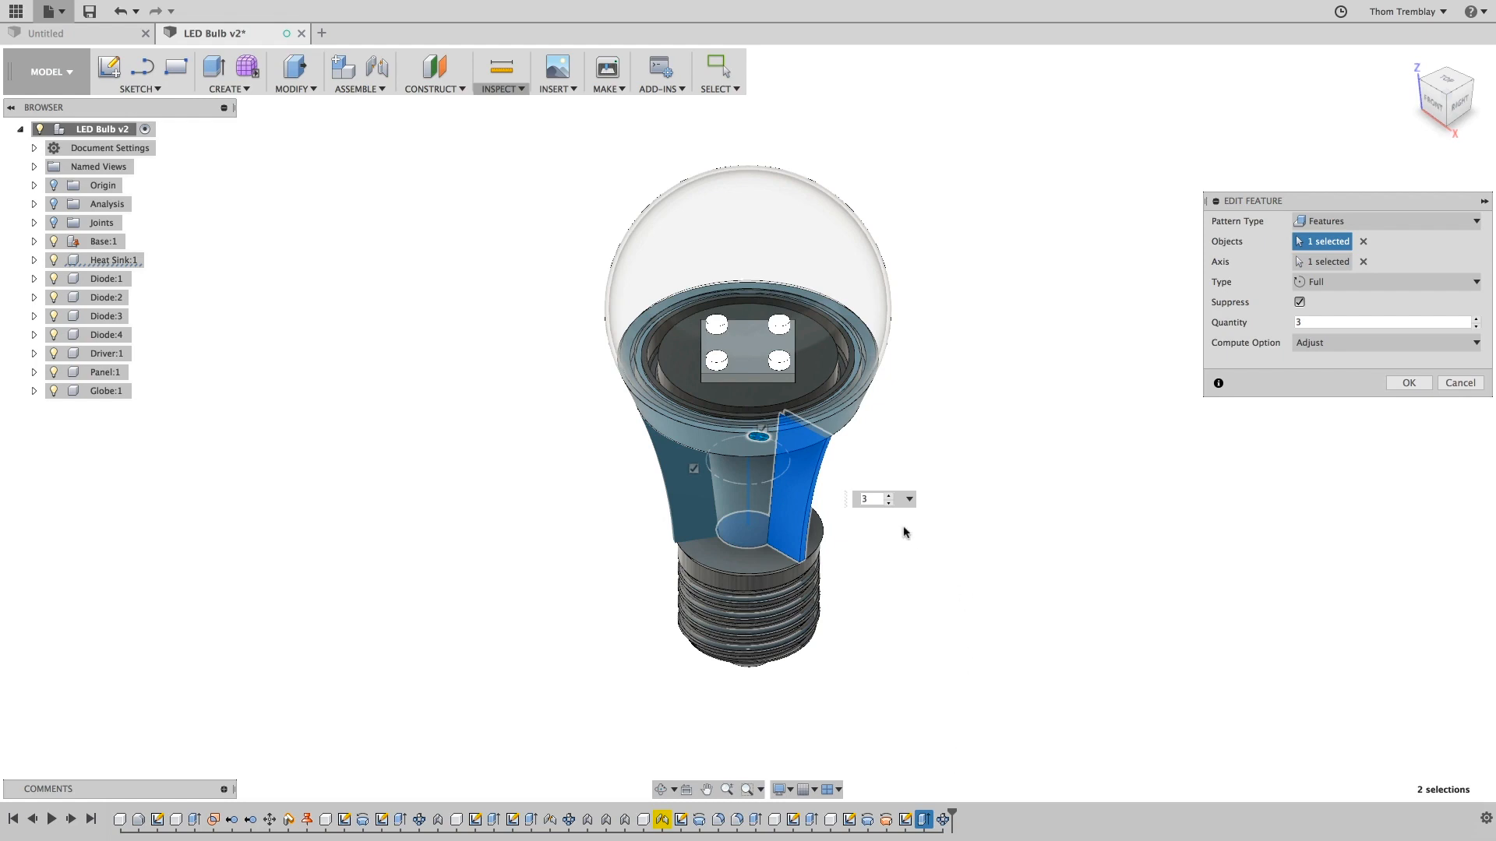
click(871, 498)
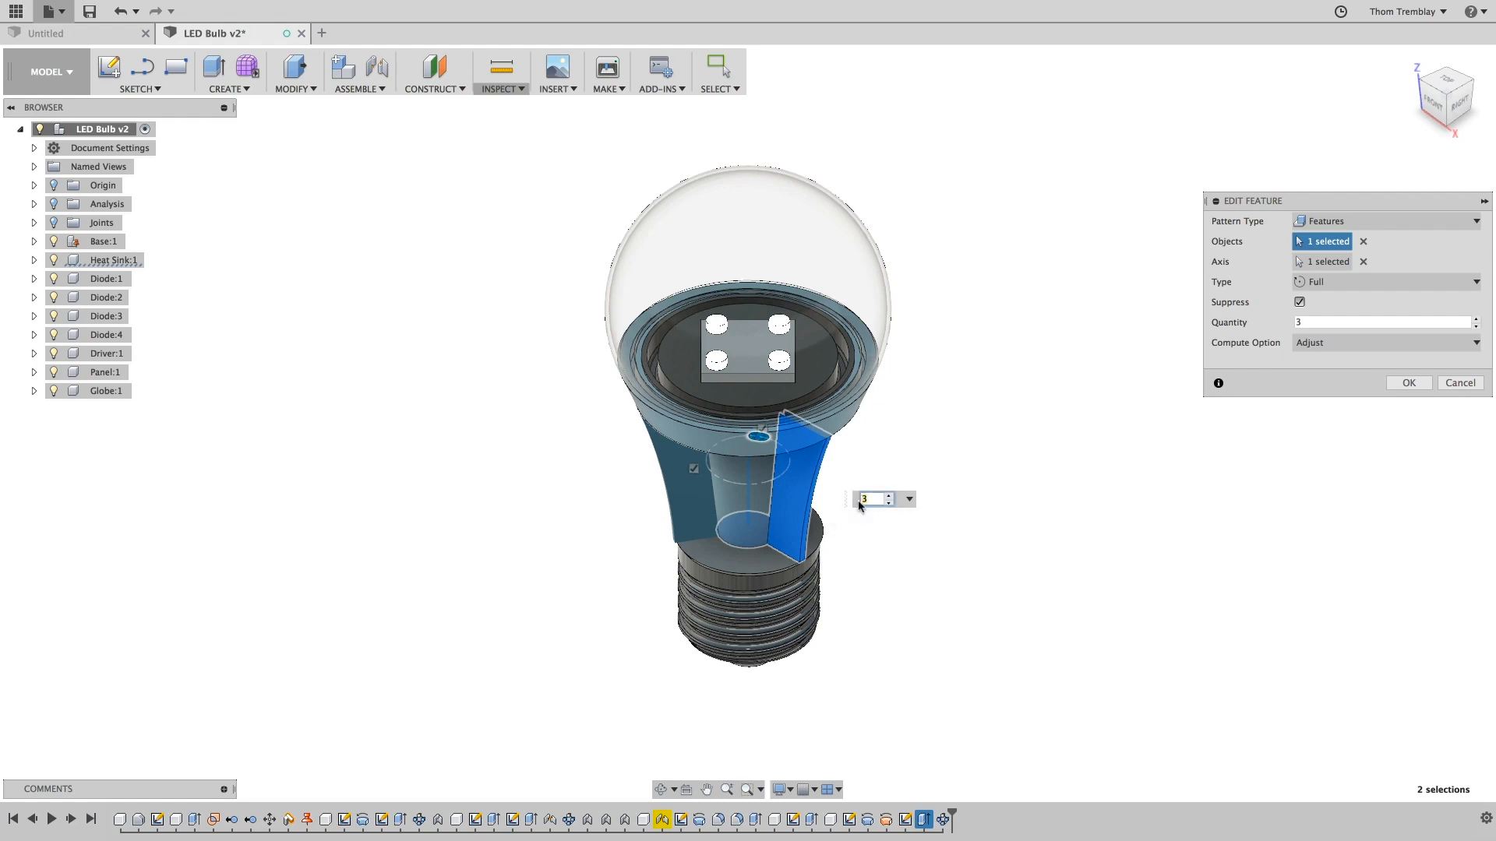
text(14)
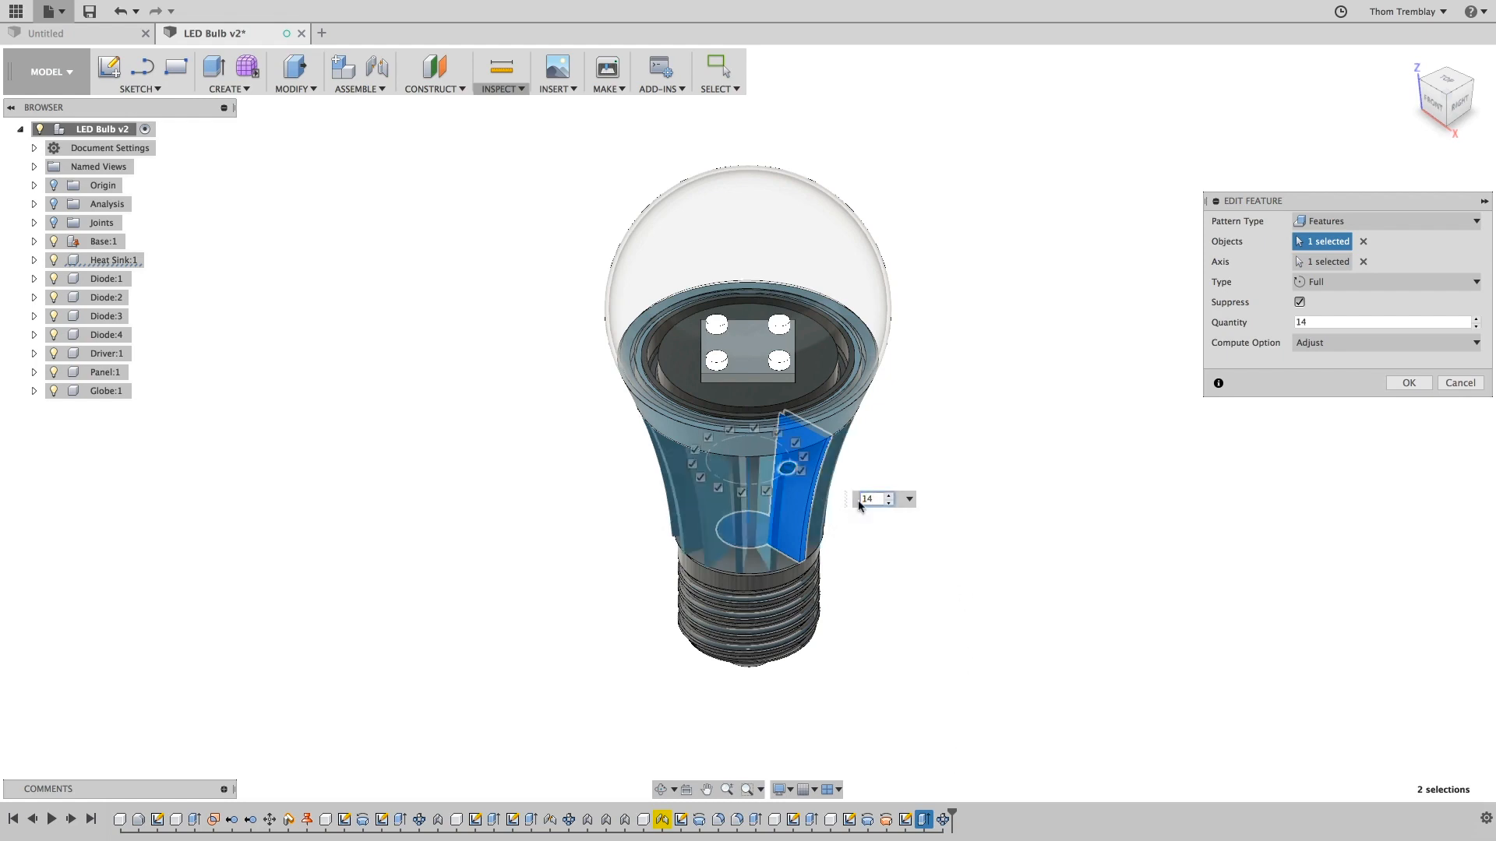
click(1407, 383)
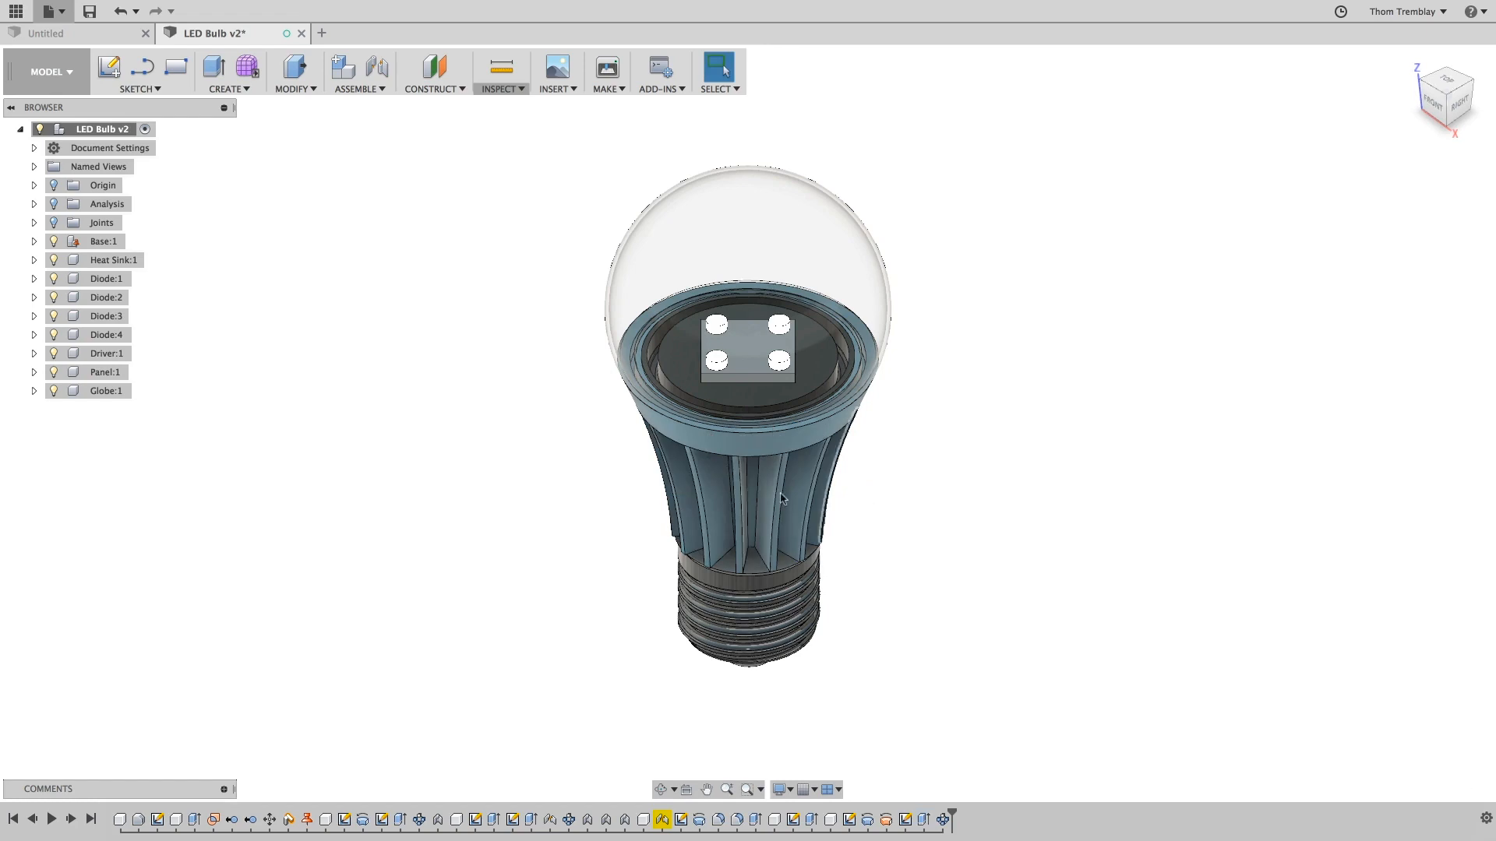
click(47, 71)
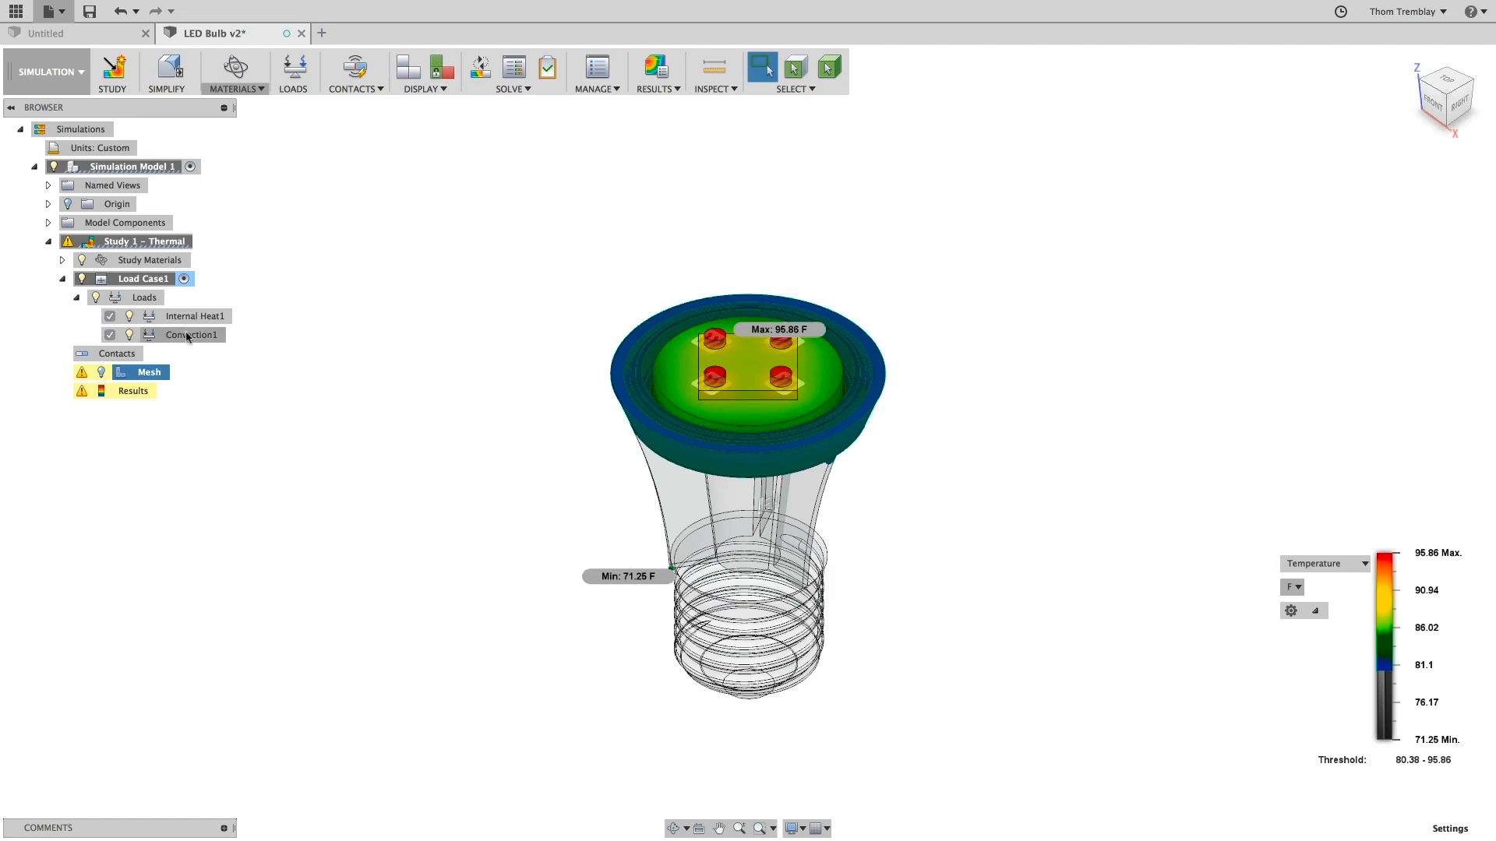
Reopen the Convection1 load to review it on the 14-fin model.
double_click(195, 335)
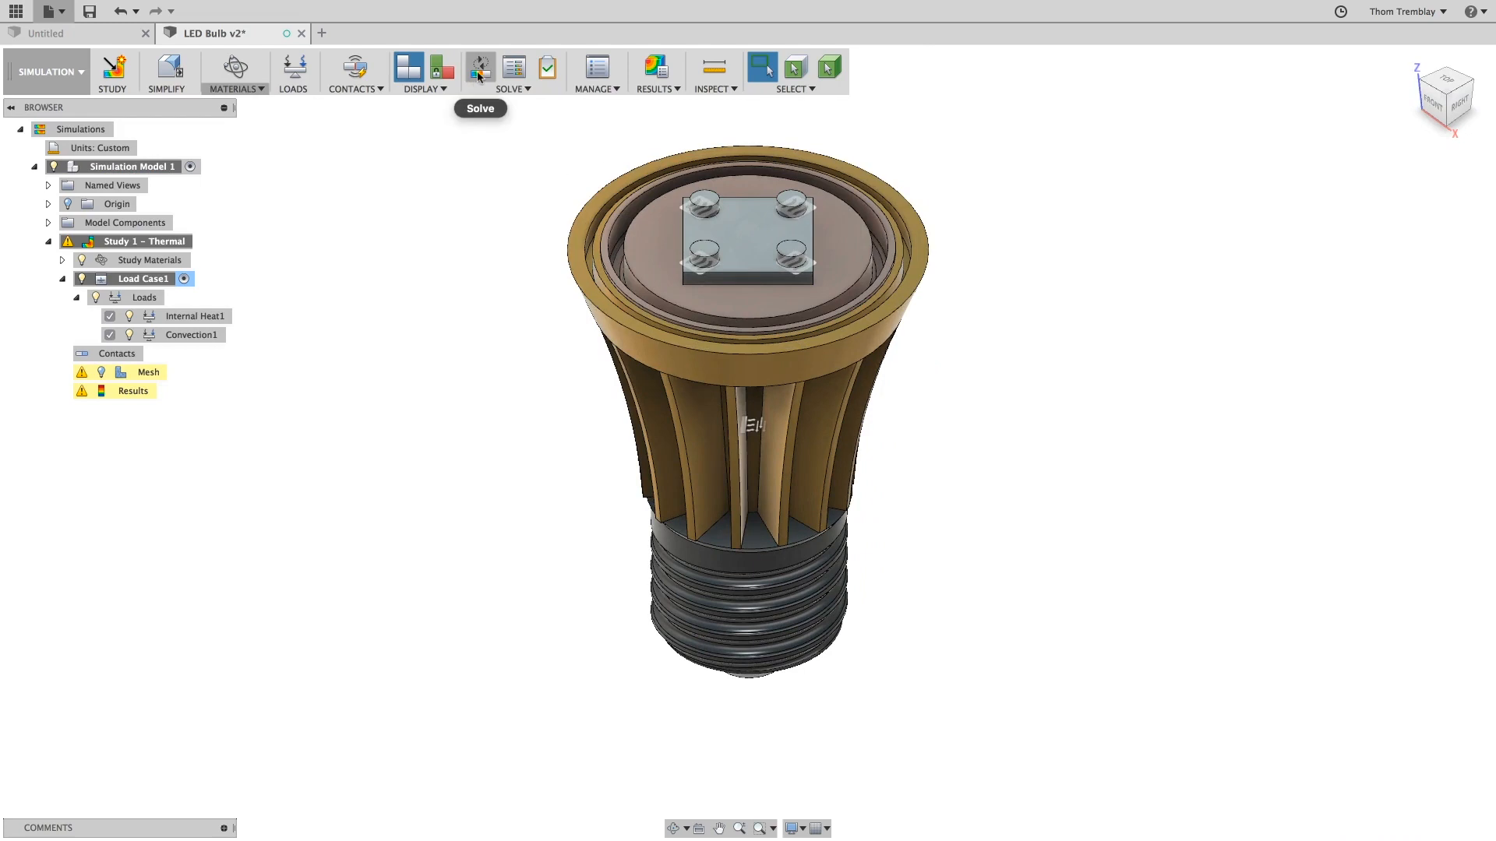
Solve the updated 14-fin thermal study locally on this computer.
click(477, 67)
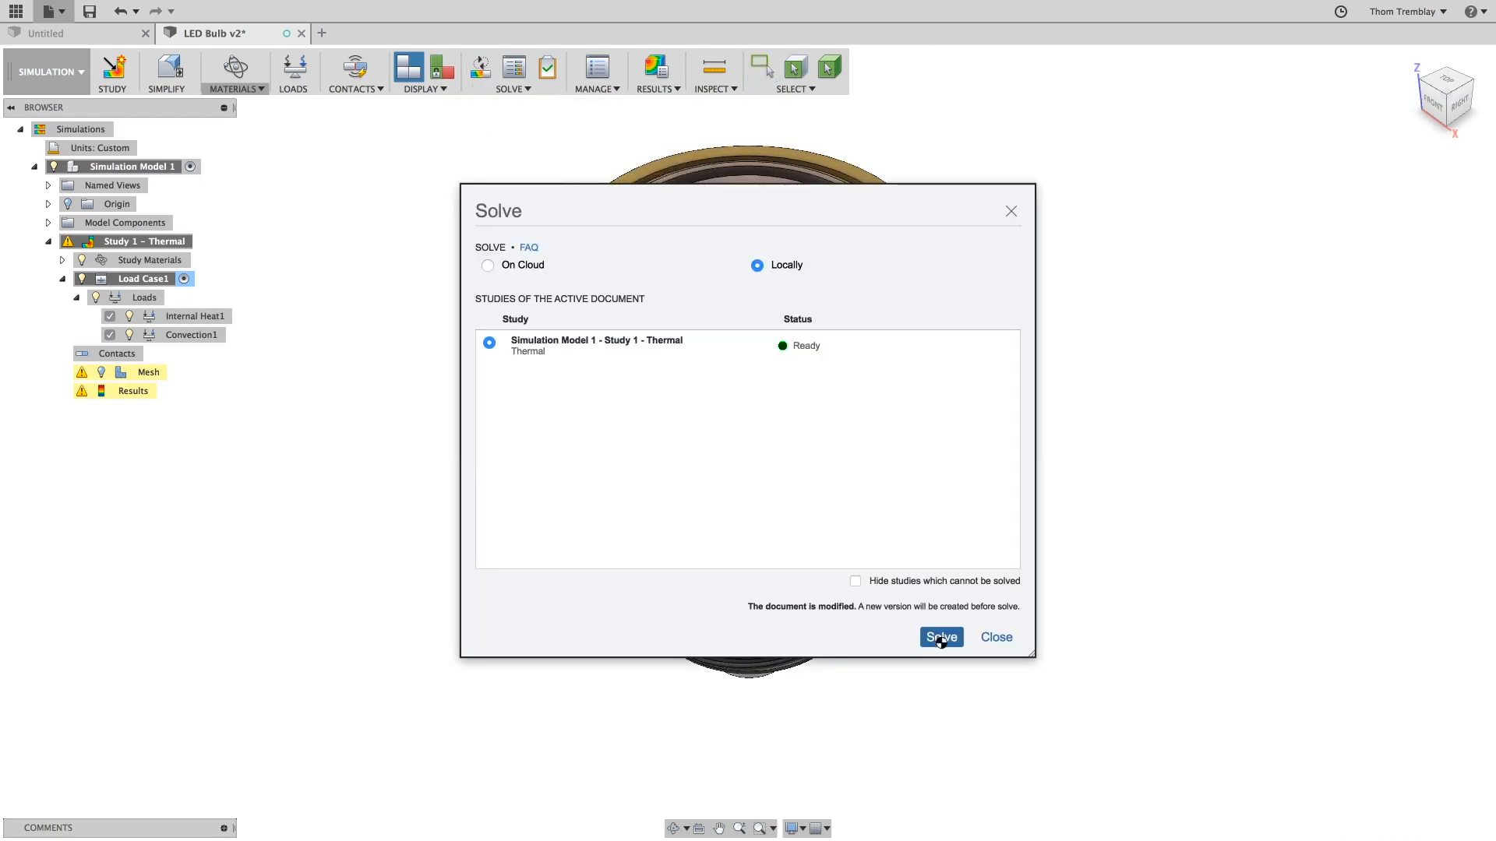
click(940, 638)
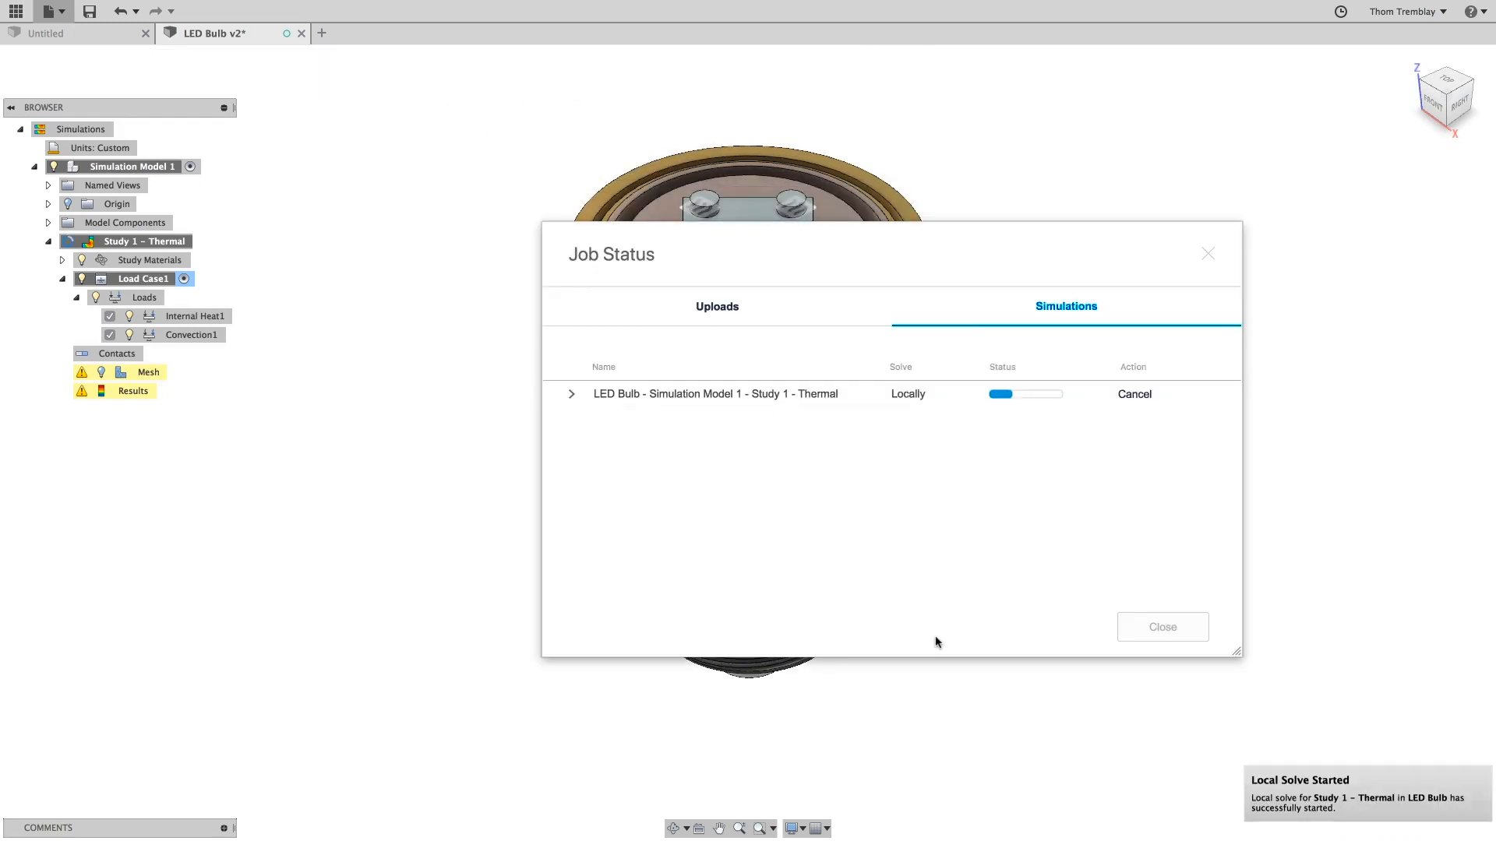